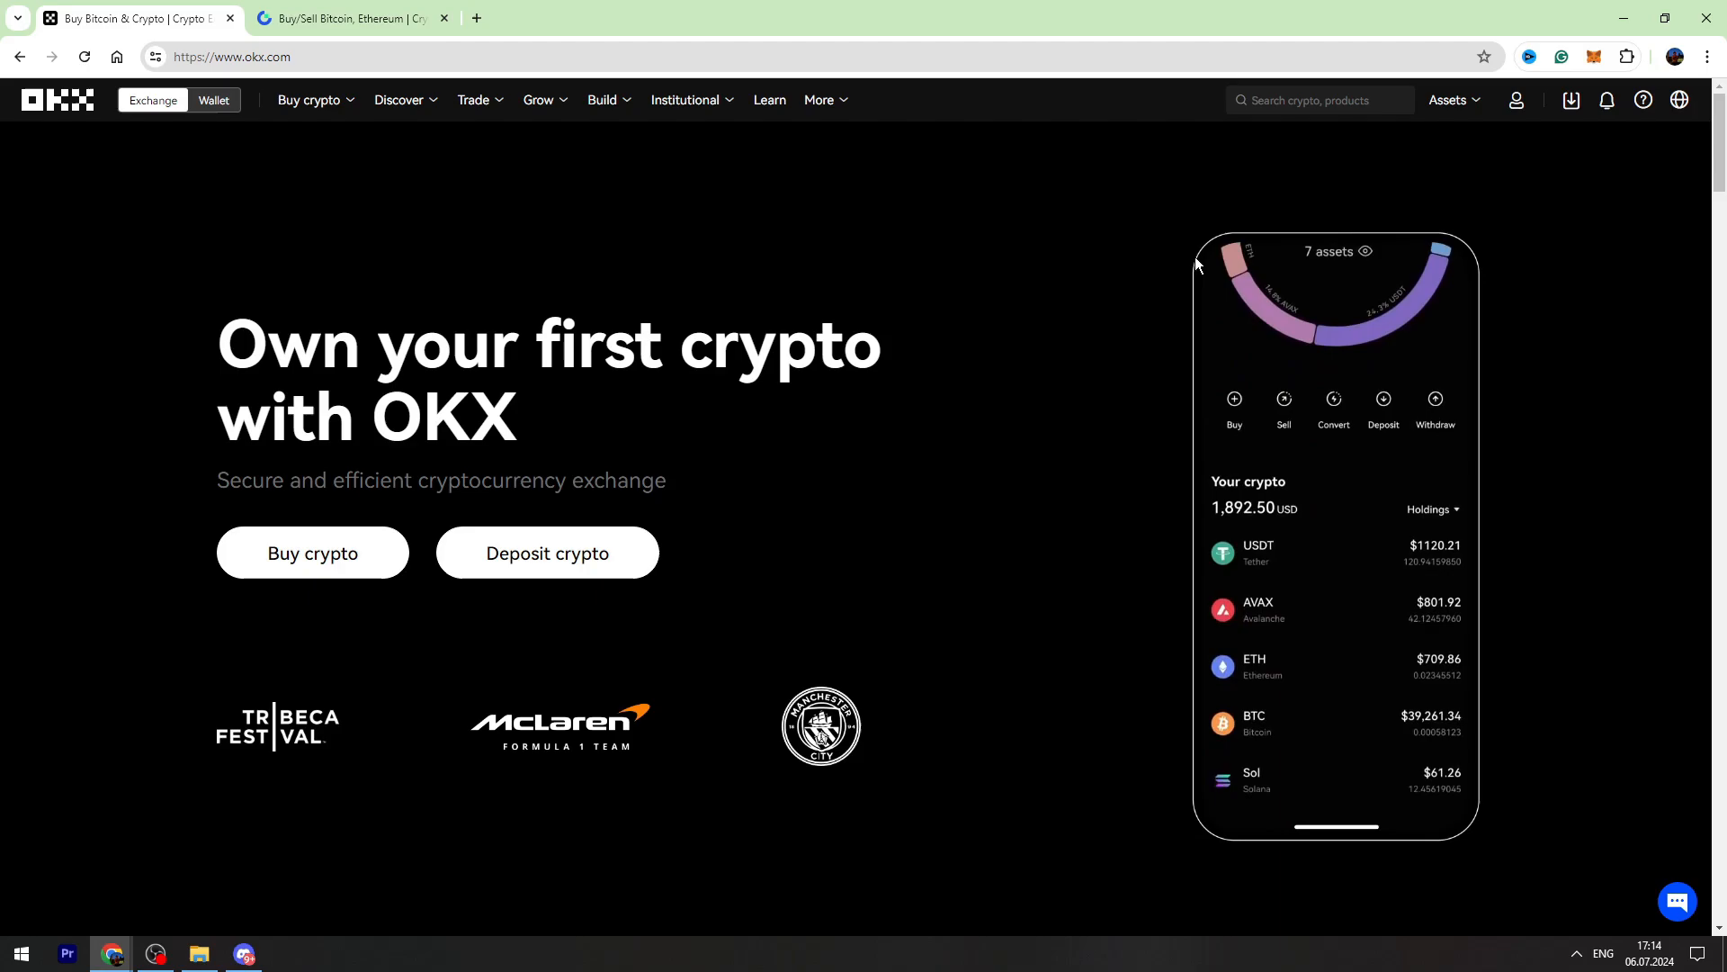
Step: Open the My assets overview from the Assets menu in the top bar
click(1451, 99)
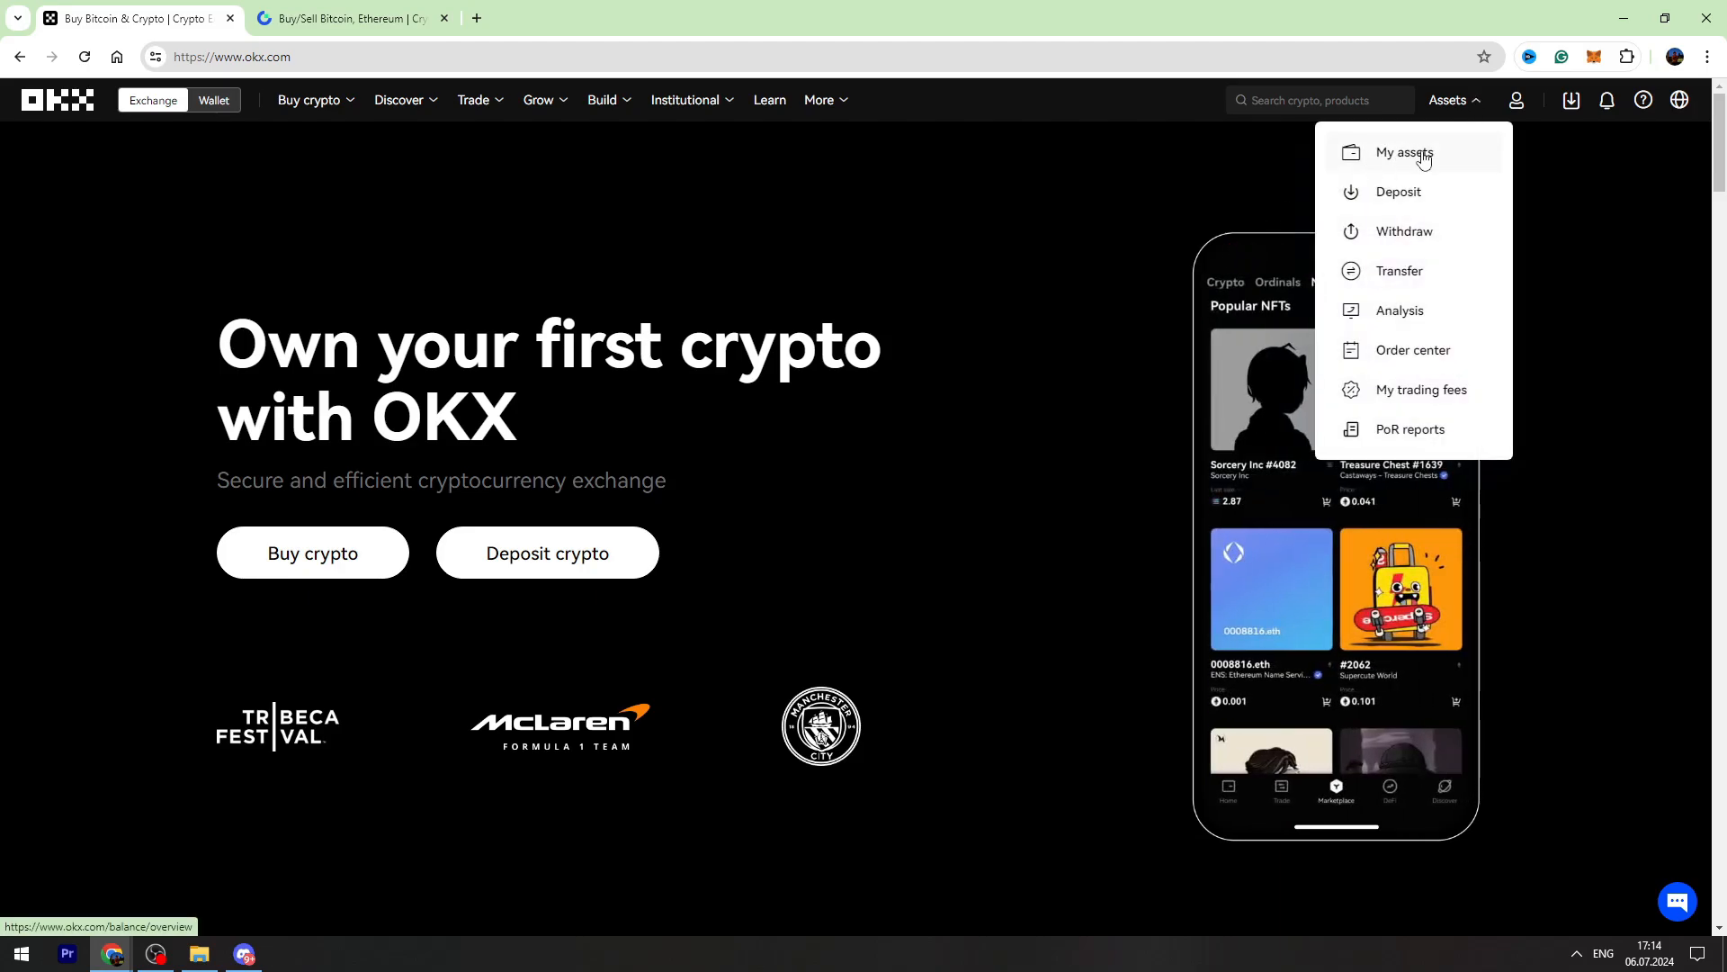
click(1404, 152)
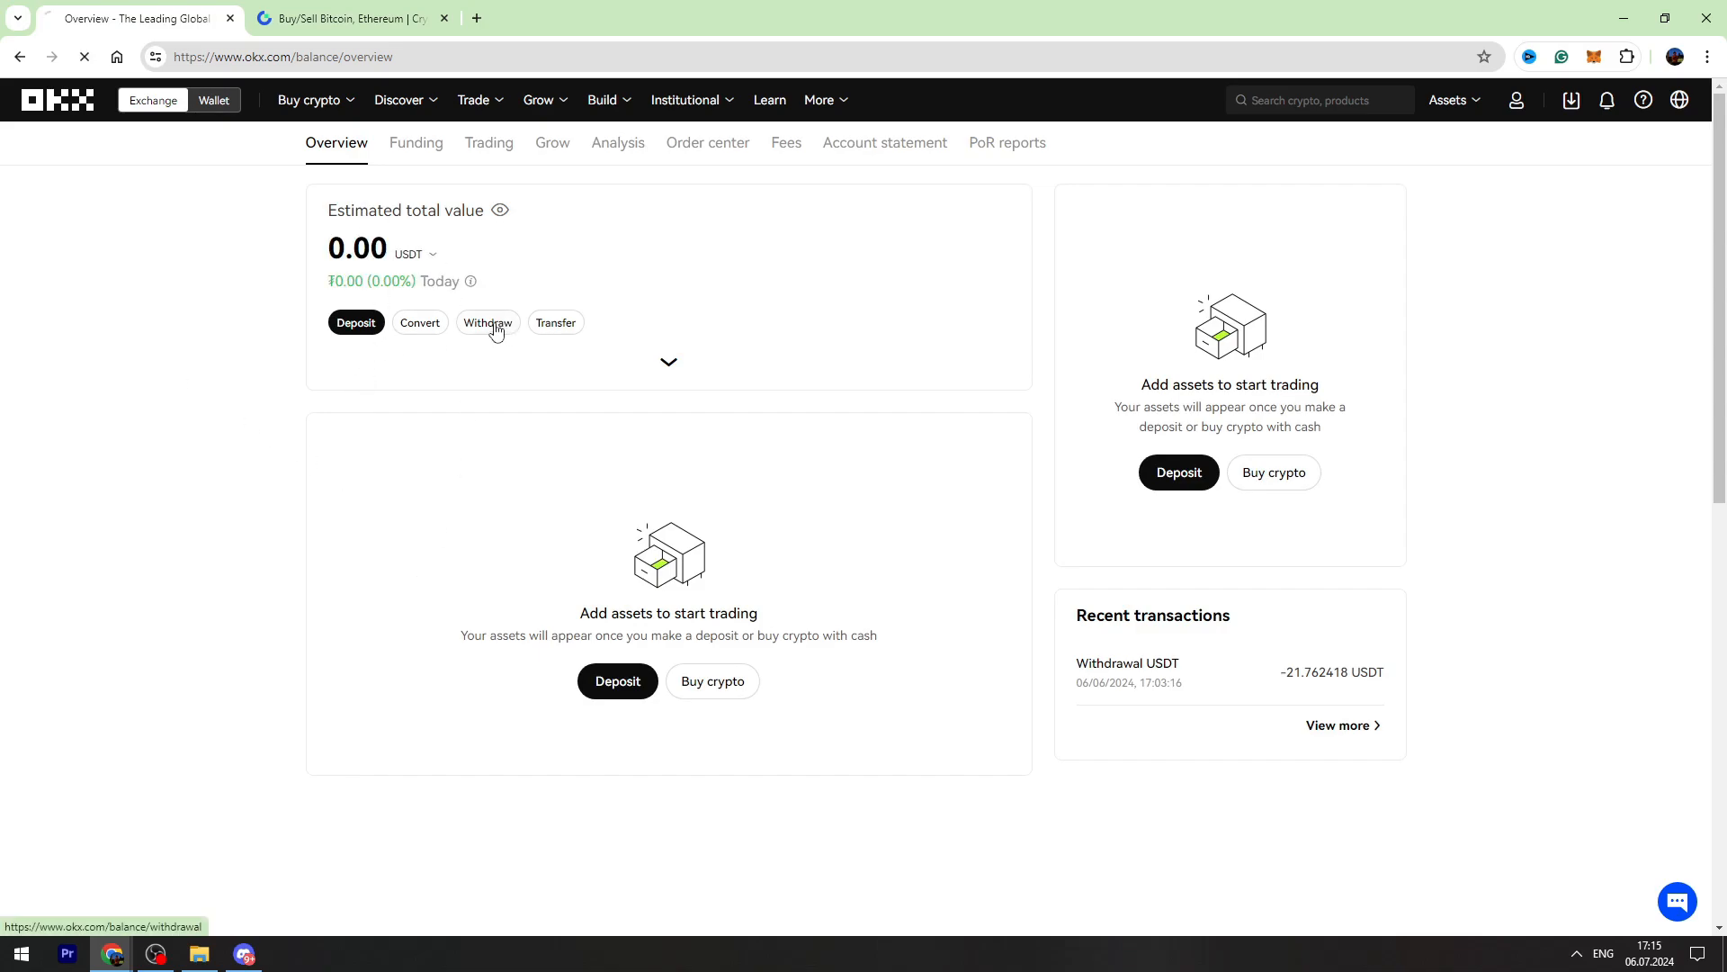
Step: Begin an on-chain USDT withdrawal and continue to the details step
click(485, 323)
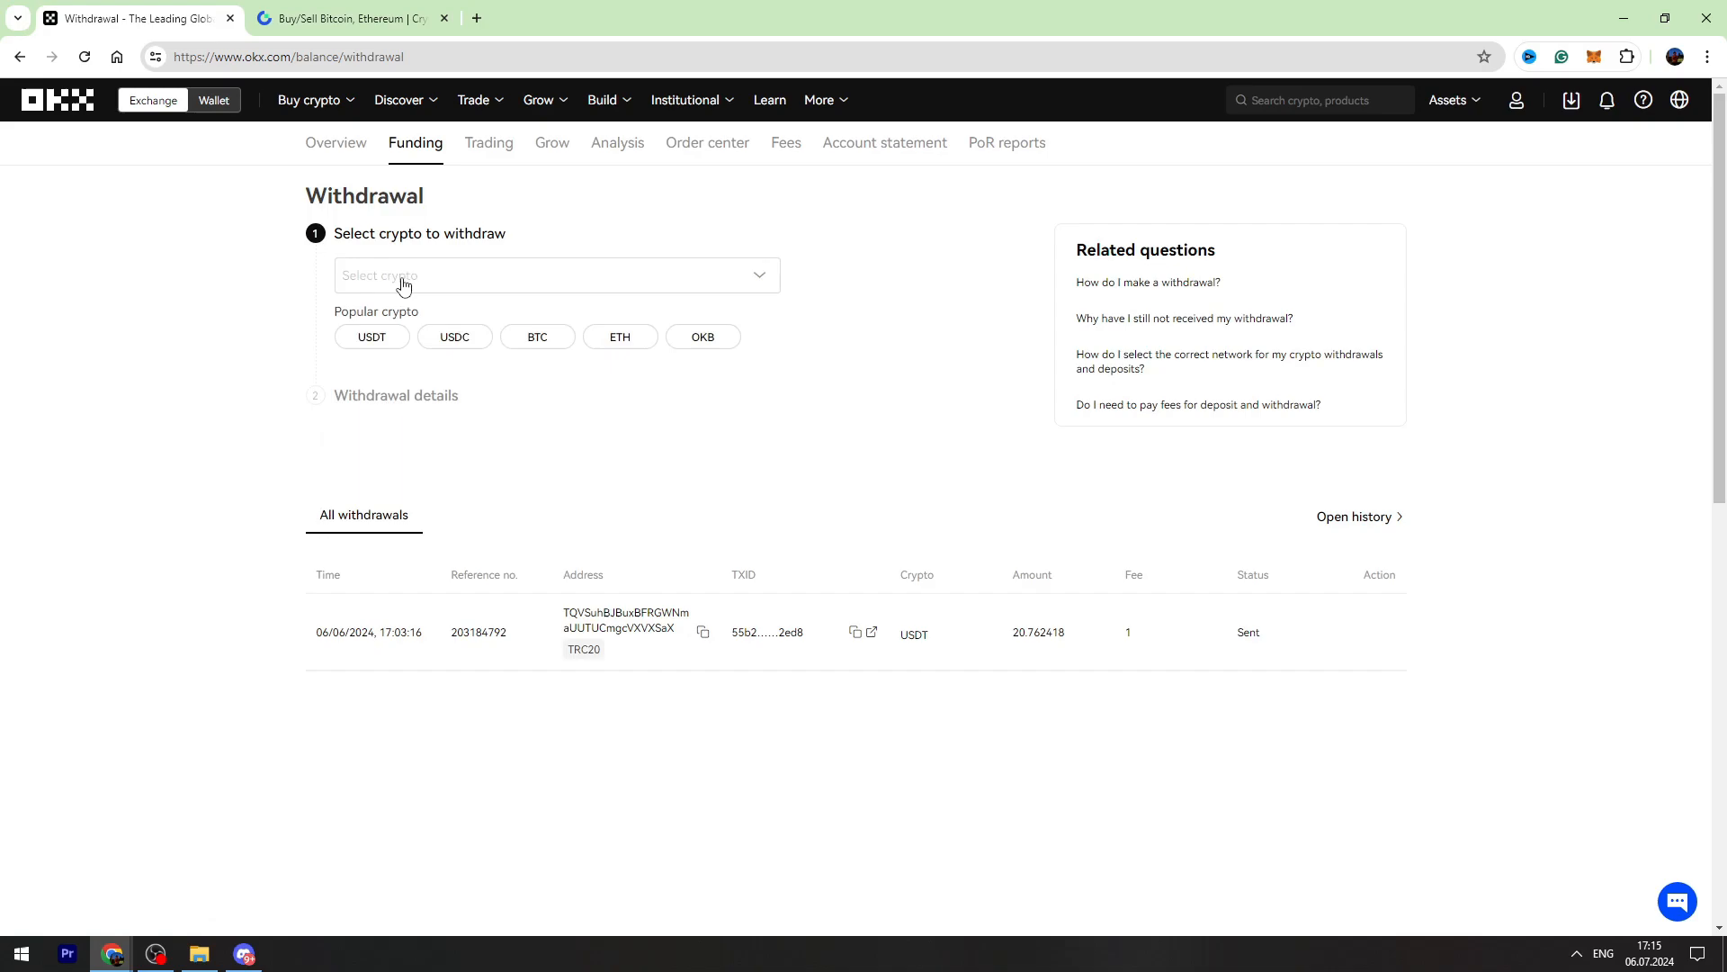
click(550, 275)
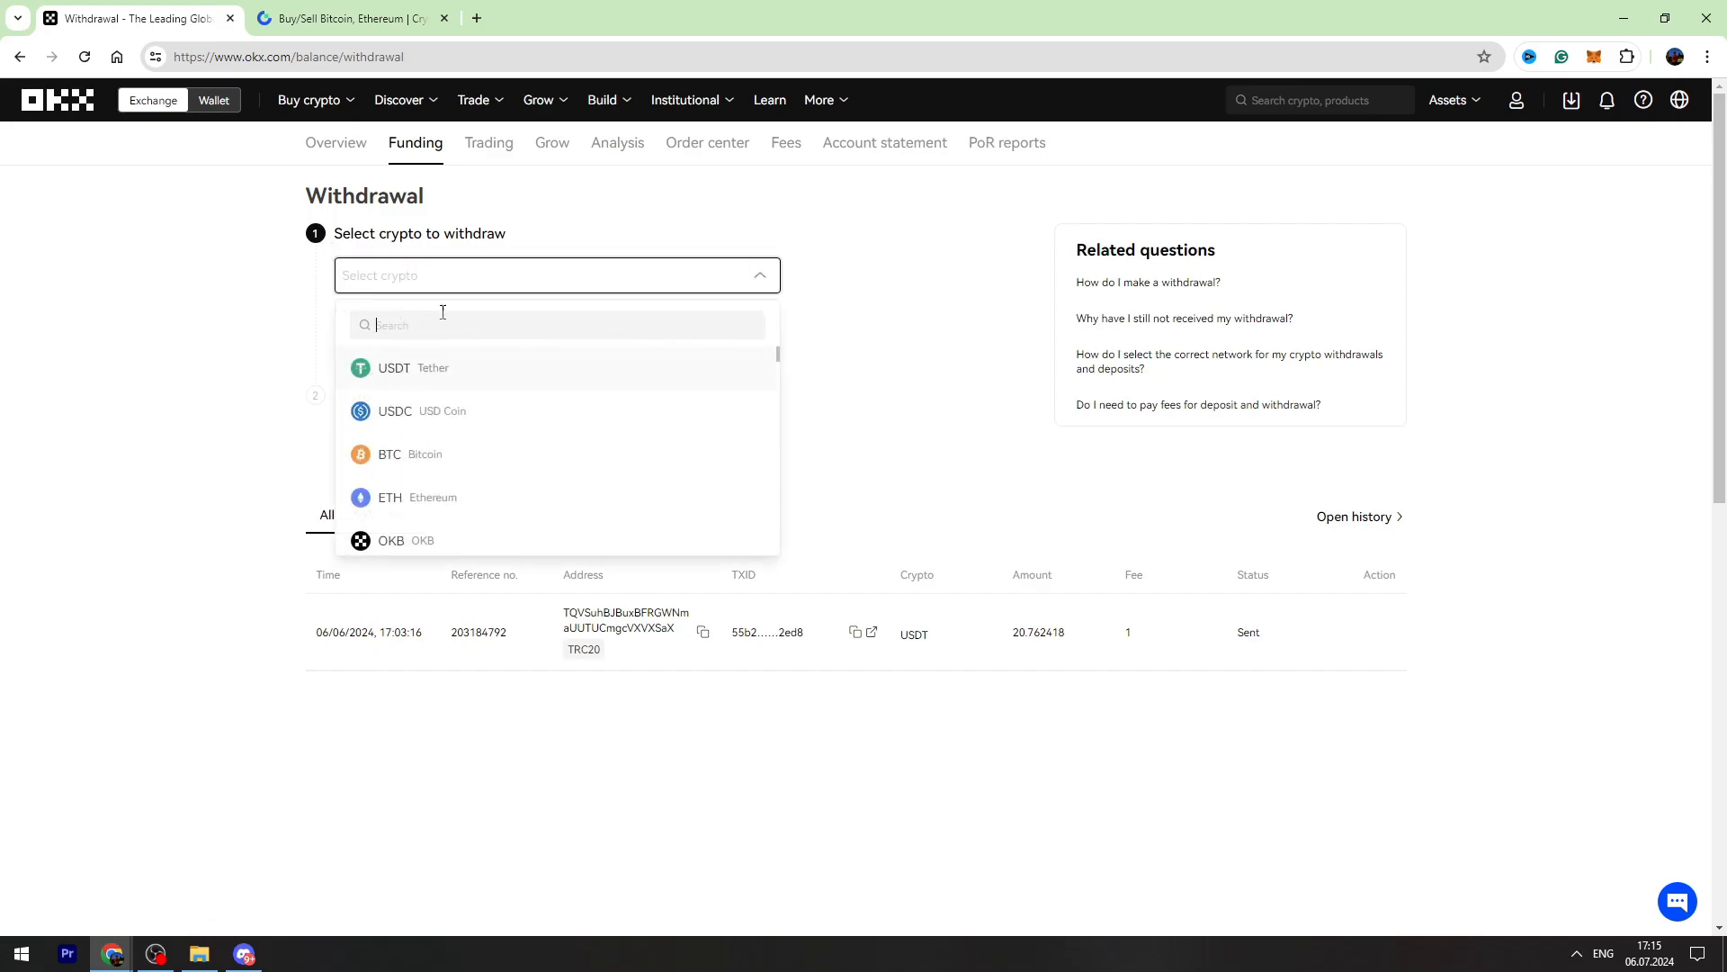
click(394, 367)
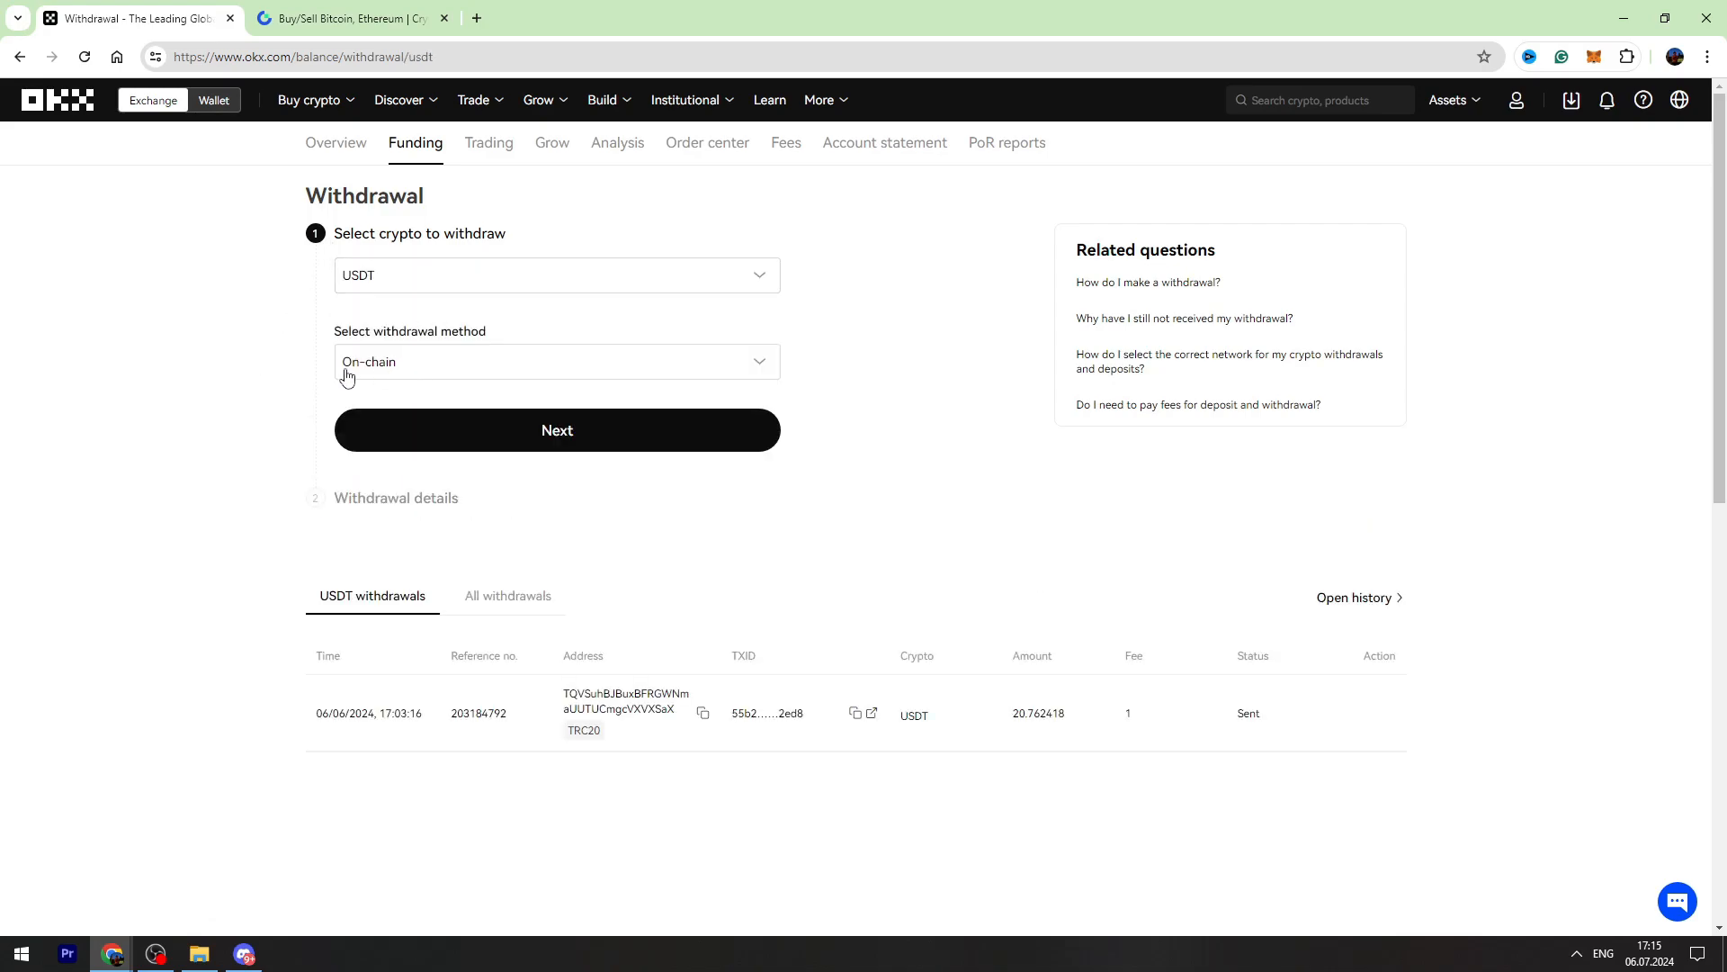
click(556, 430)
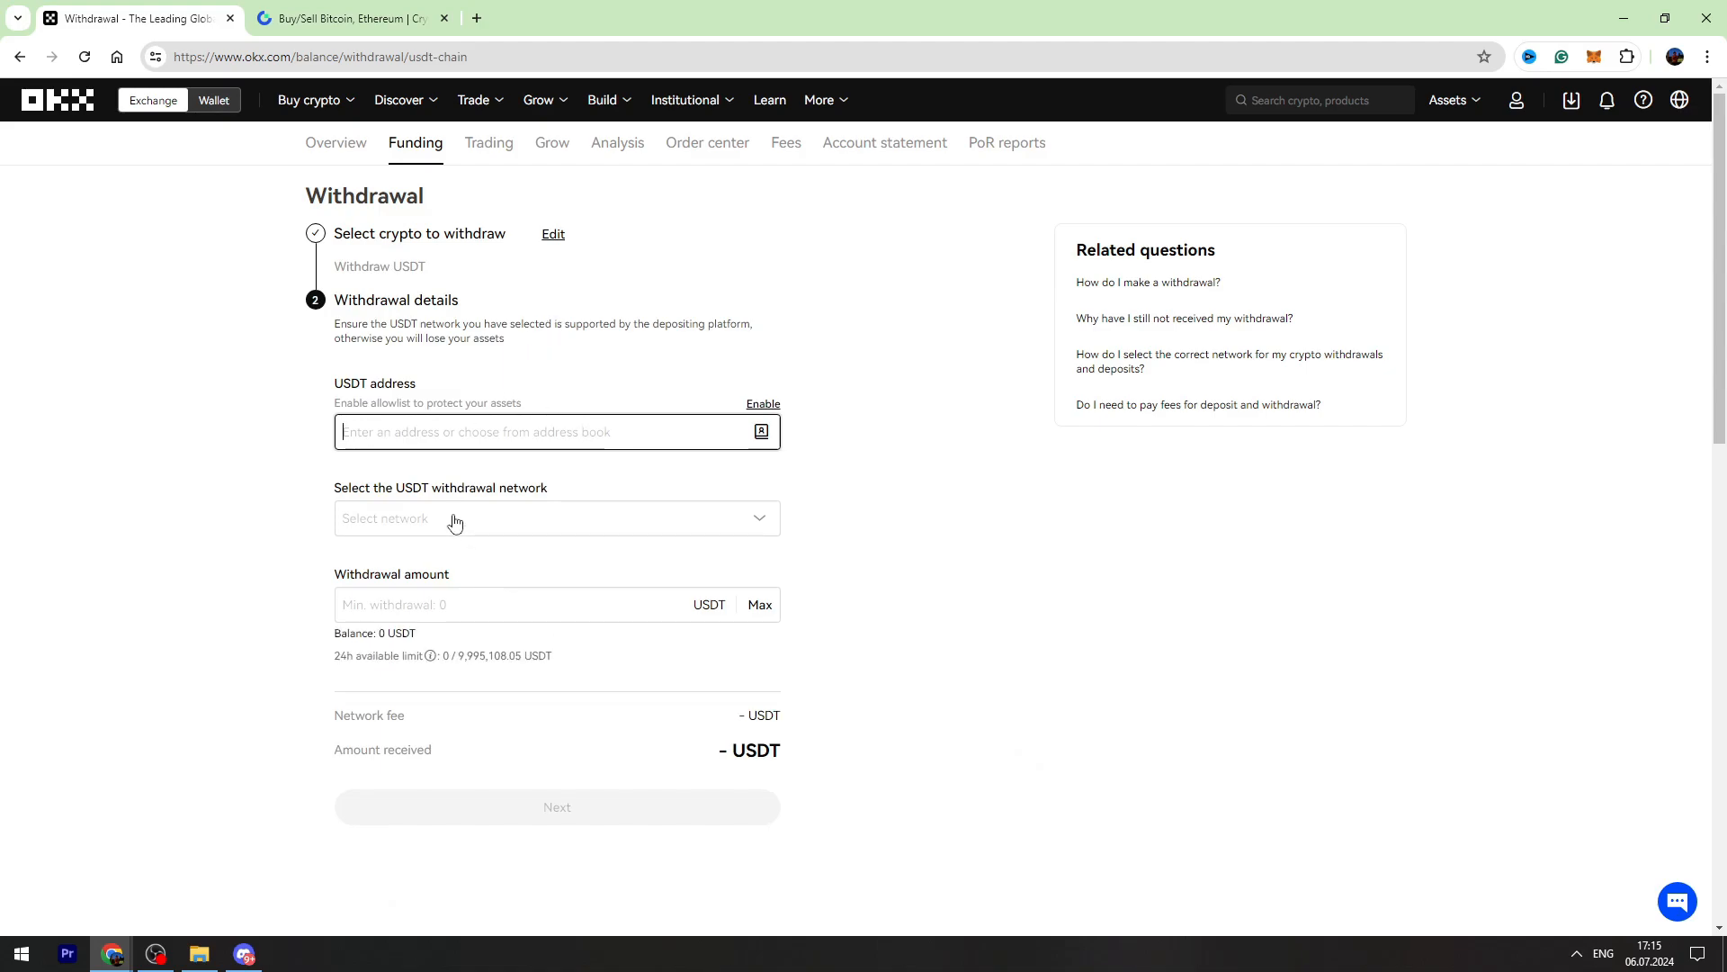
Step: Choose USDT-TRC20 as the withdrawal network, then switch to the Gate.io tab
click(551, 519)
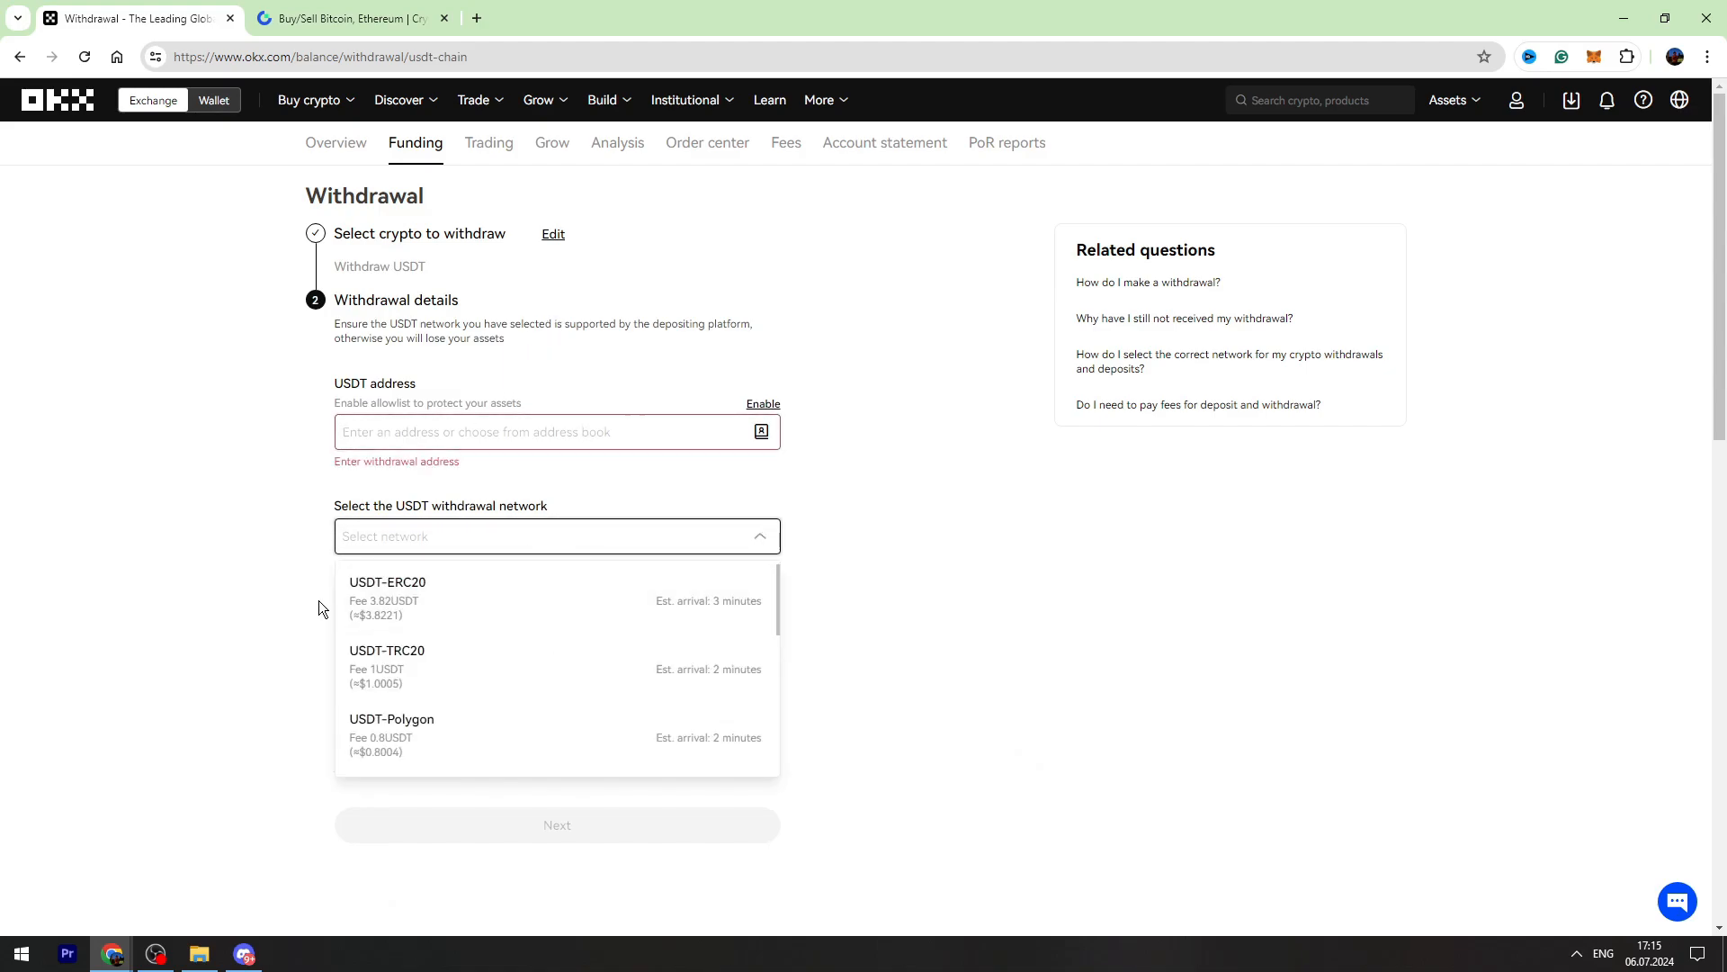
scroll(down, 3)
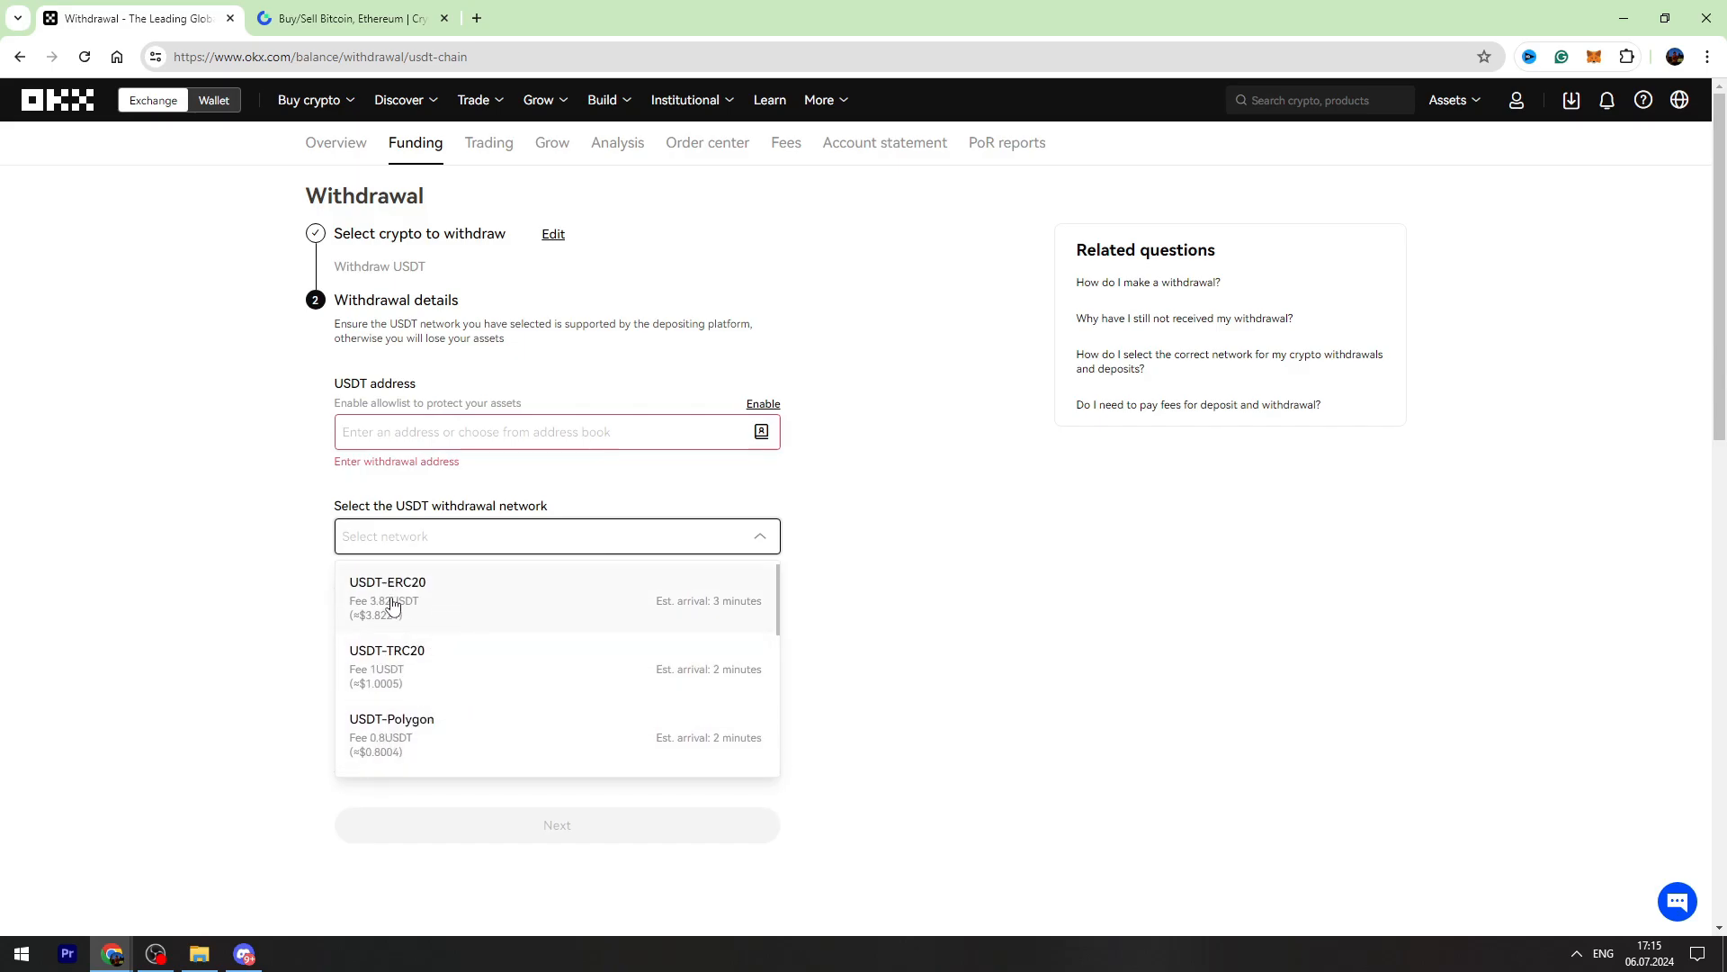
click(387, 663)
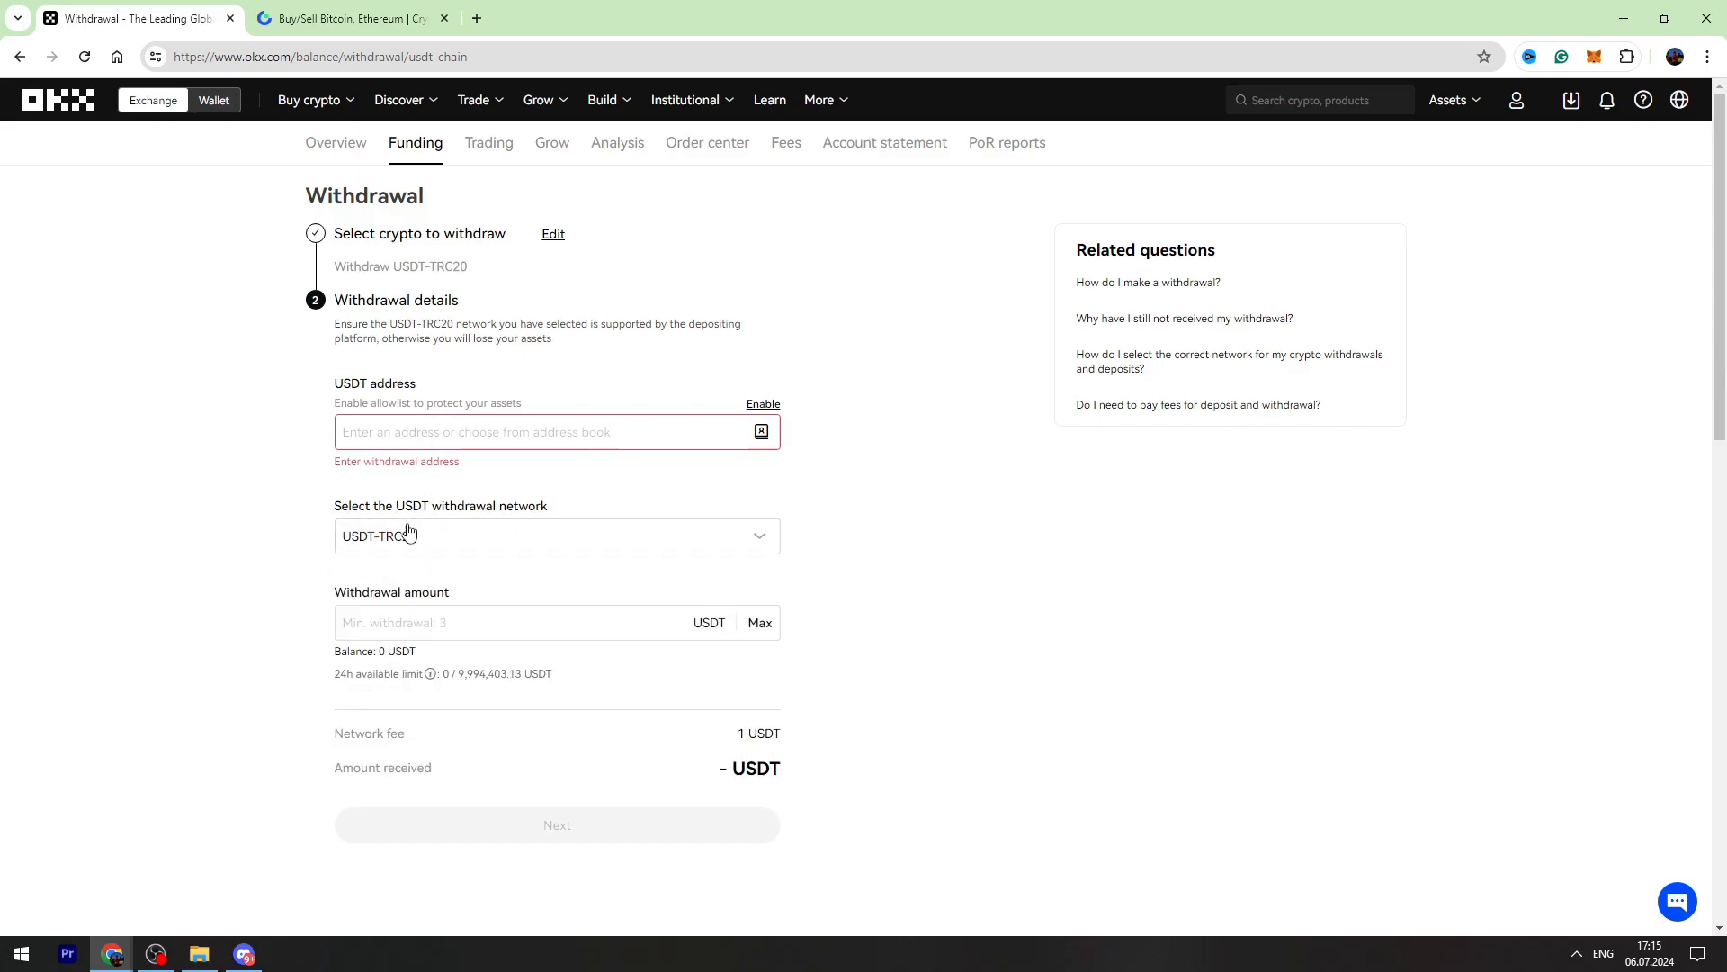
click(347, 19)
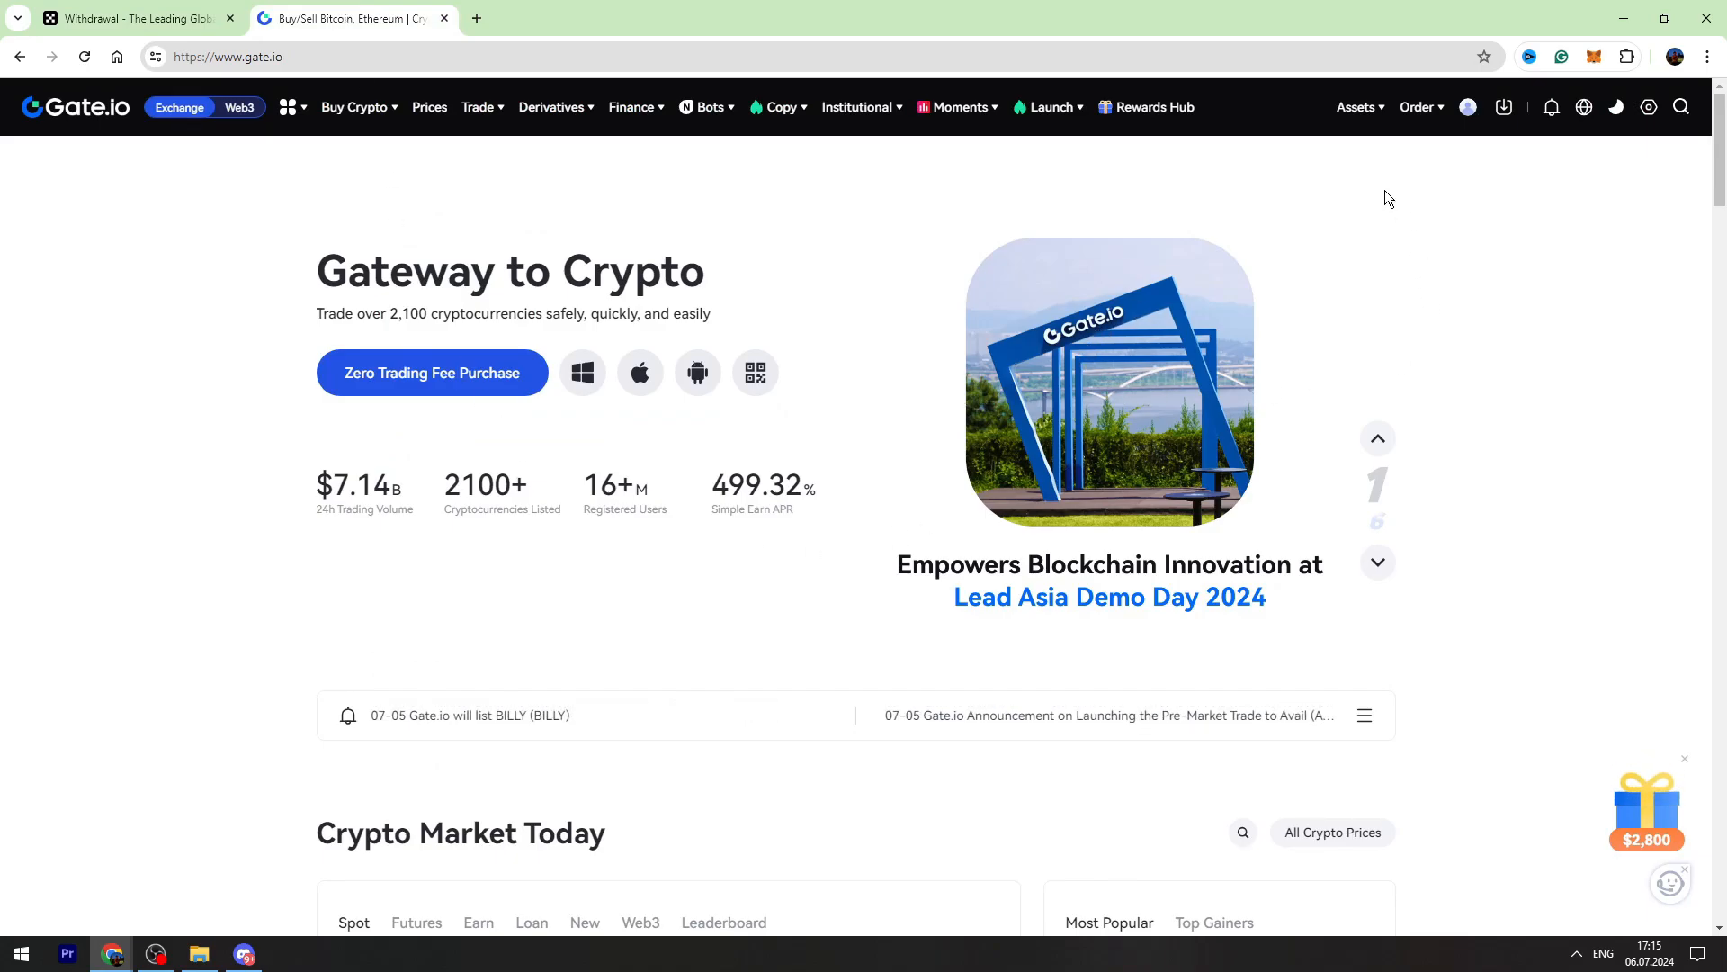
Step: Open the Gate.io Spot Account, search 'usdt', and start a USDT deposit
click(1359, 107)
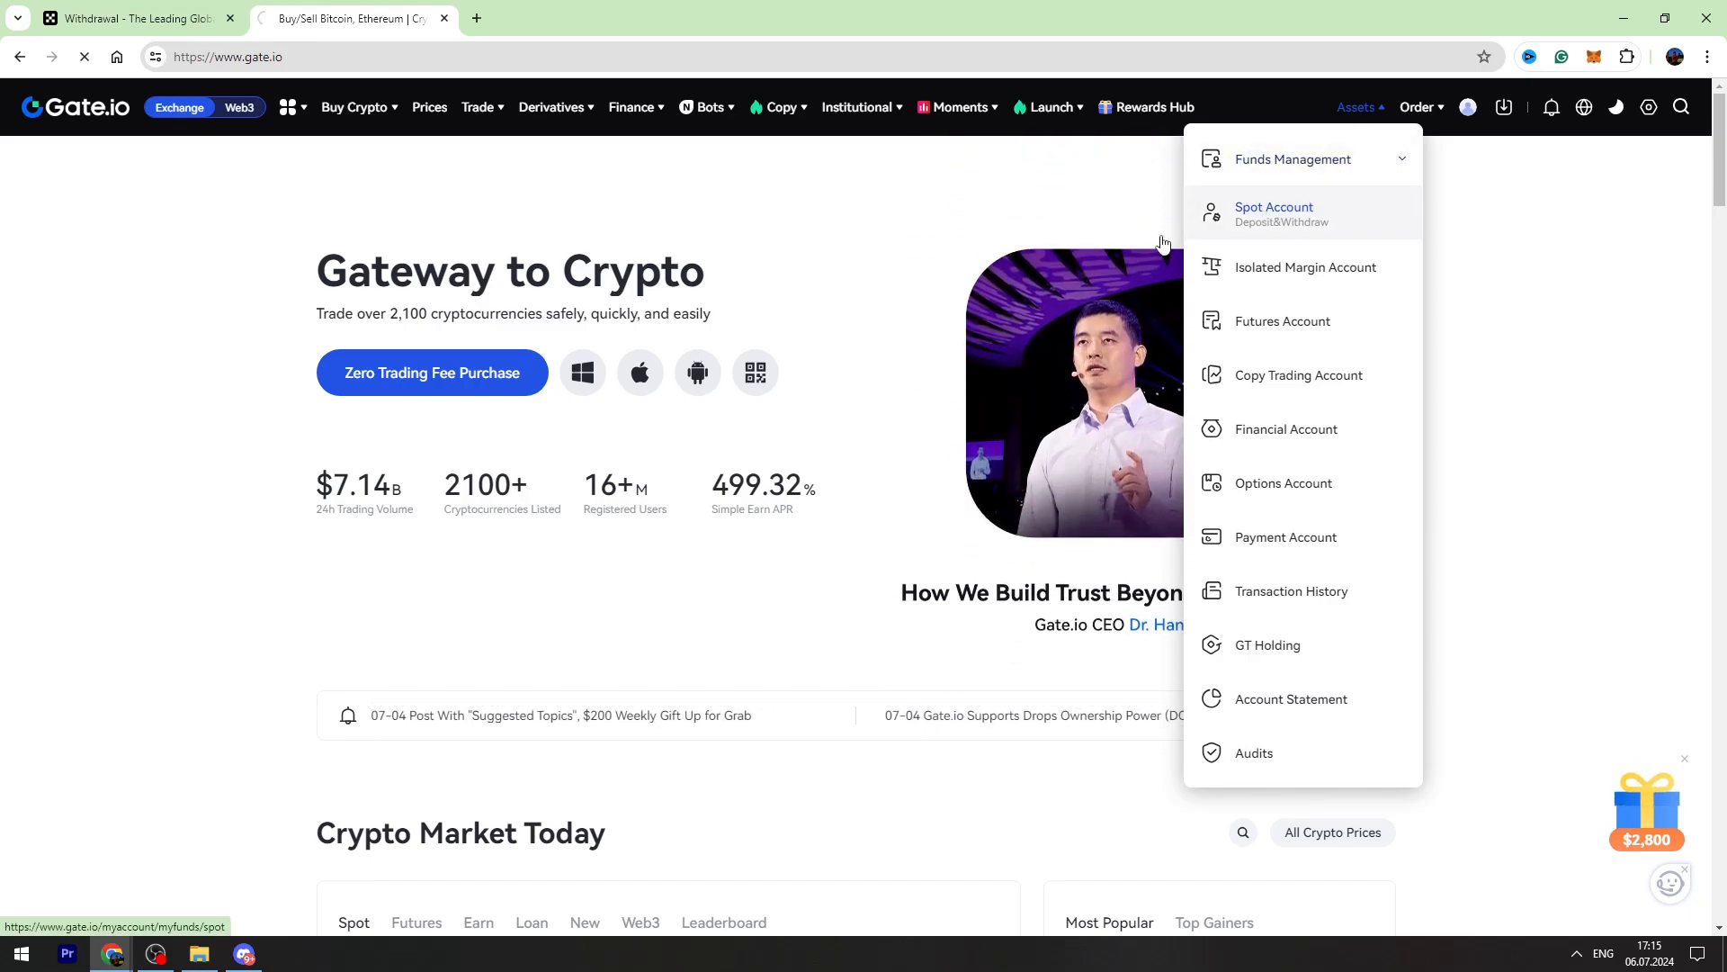
click(1273, 213)
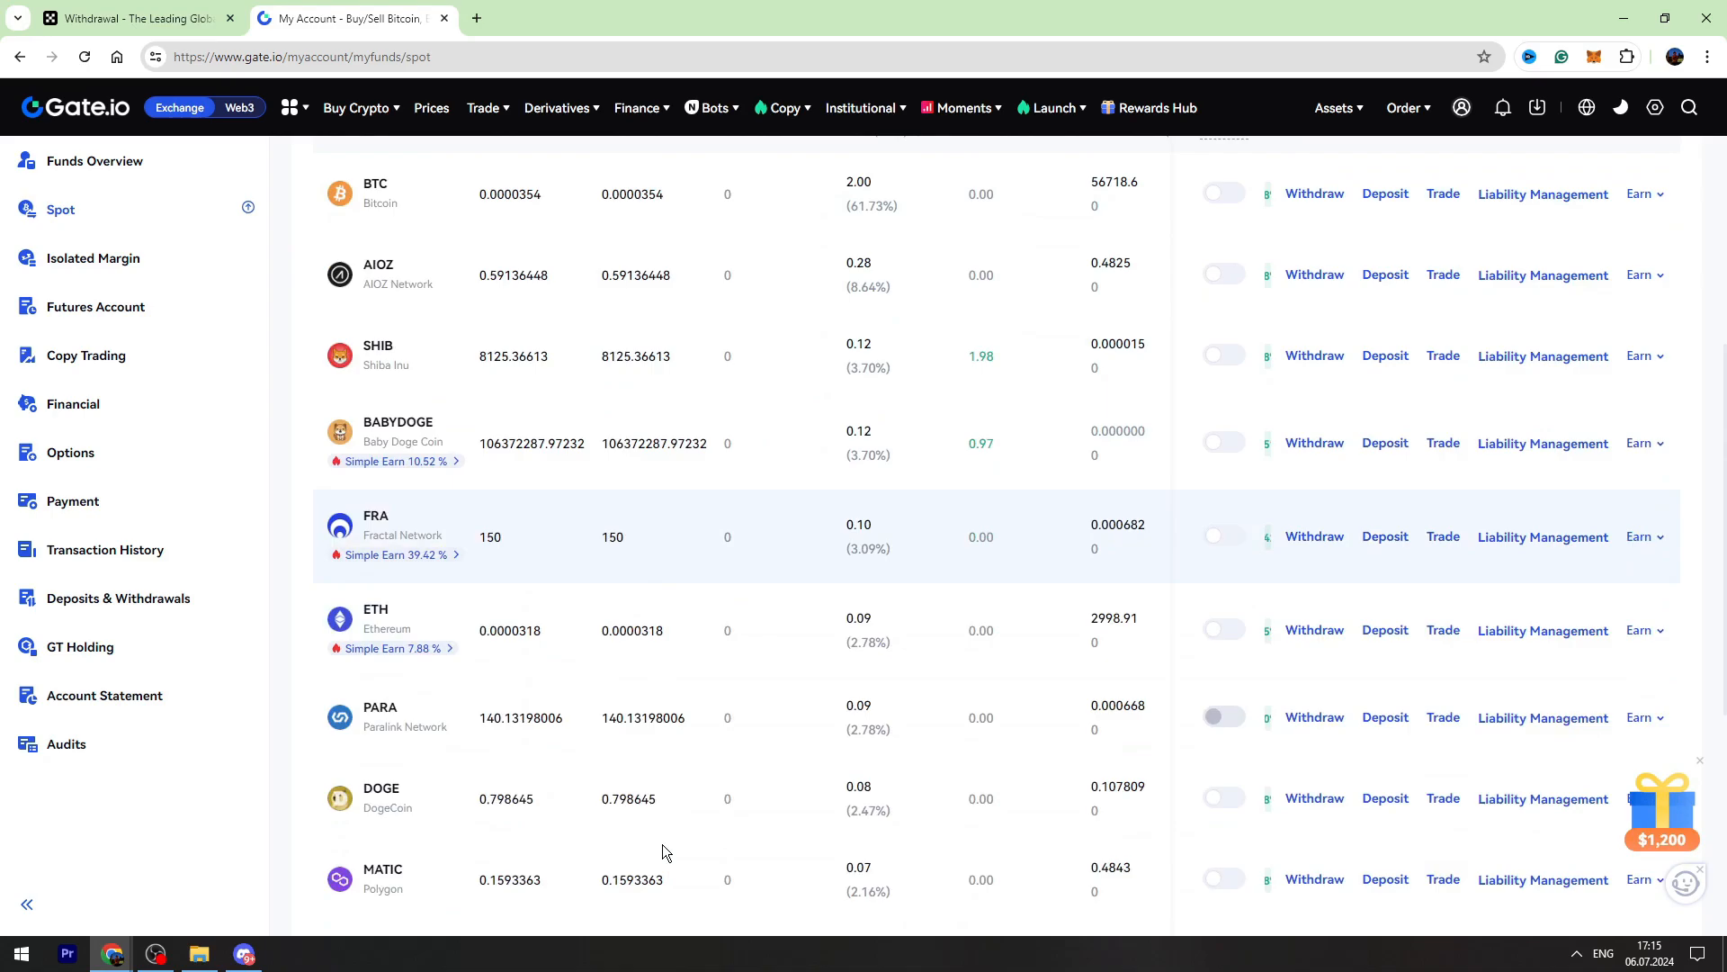
scroll(up, 3)
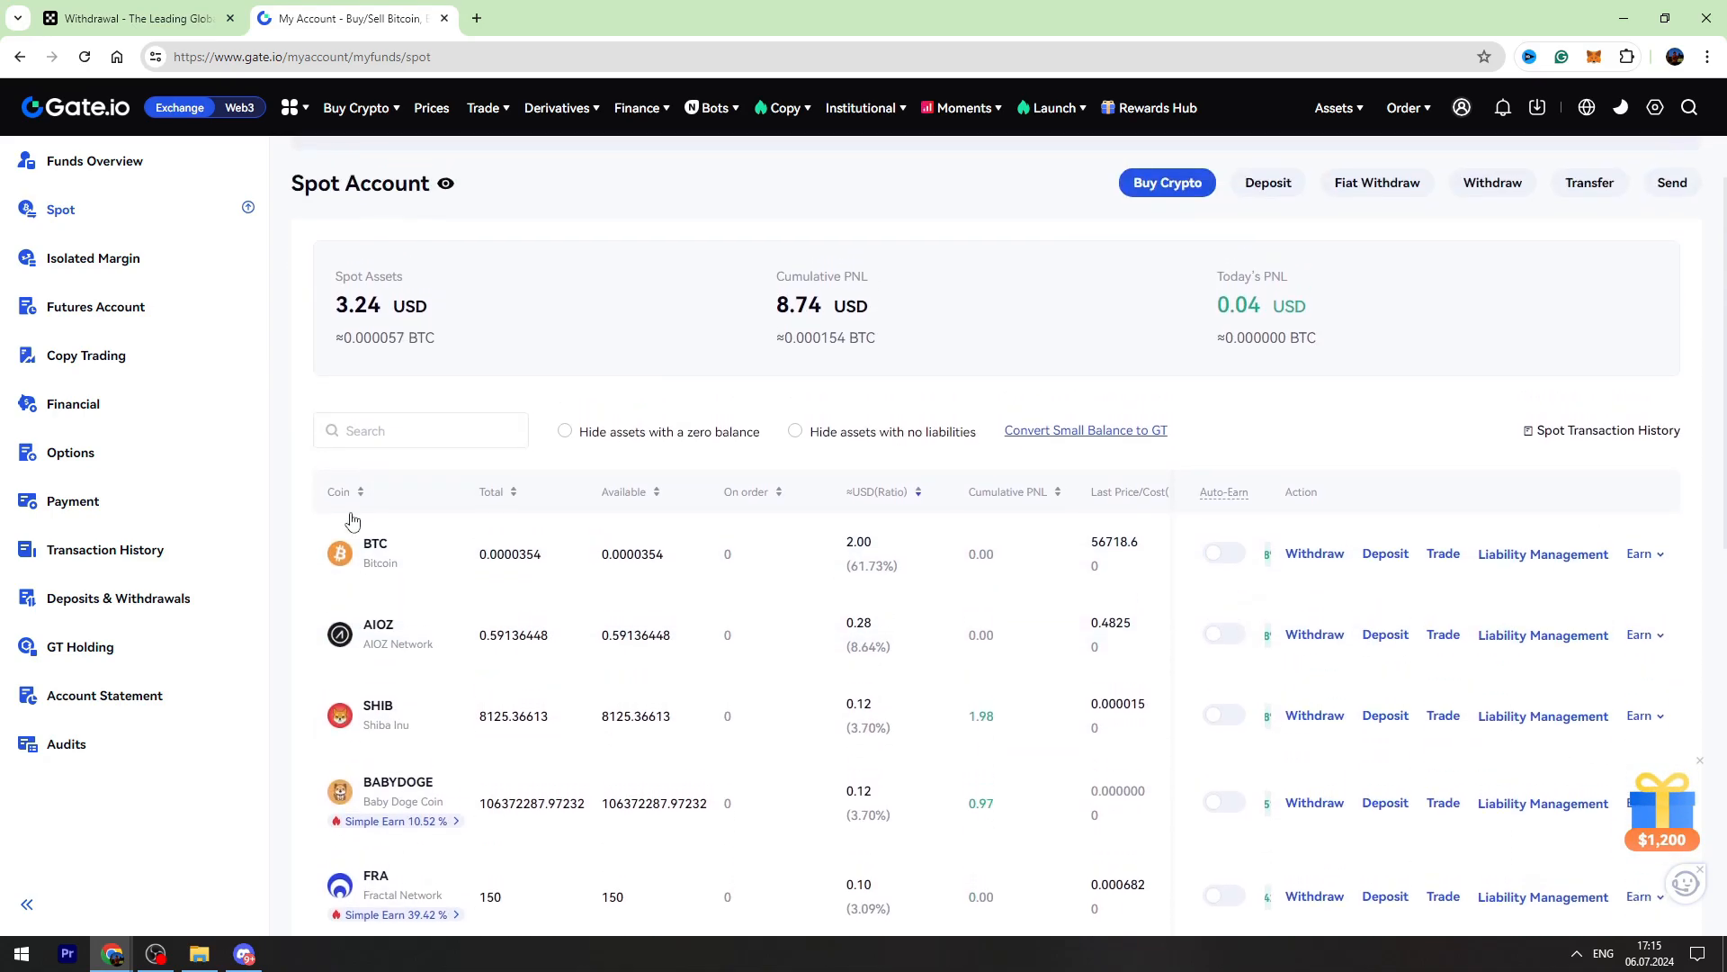
text(usdt)
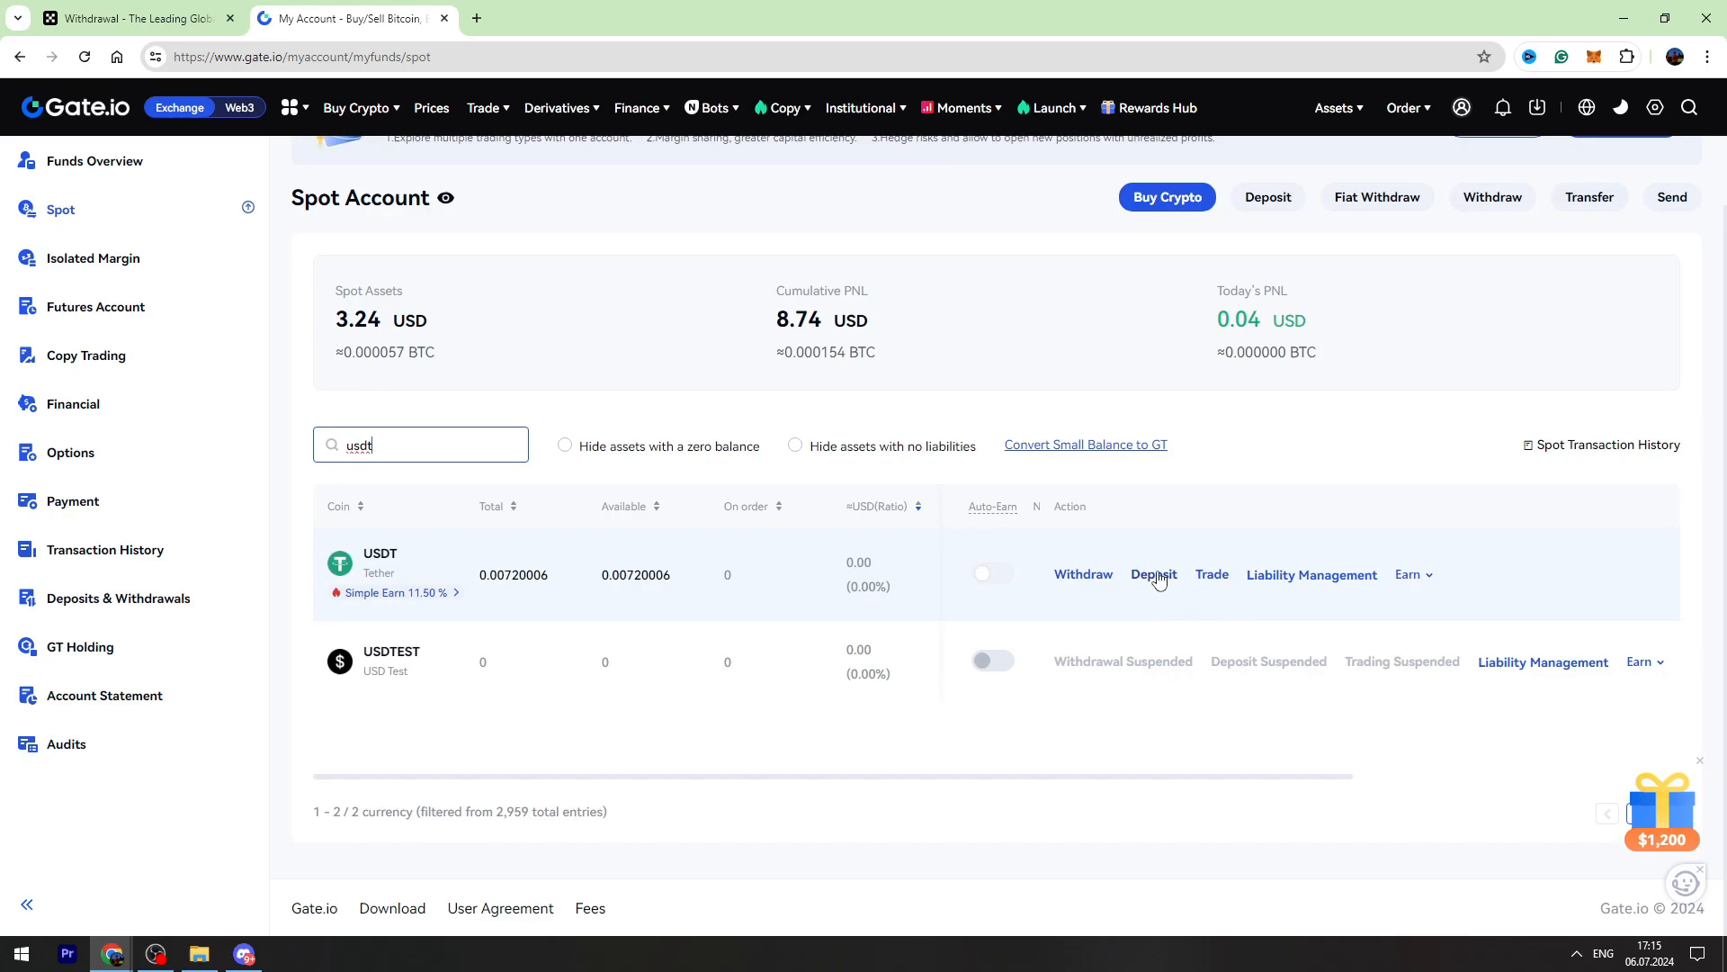
click(1153, 574)
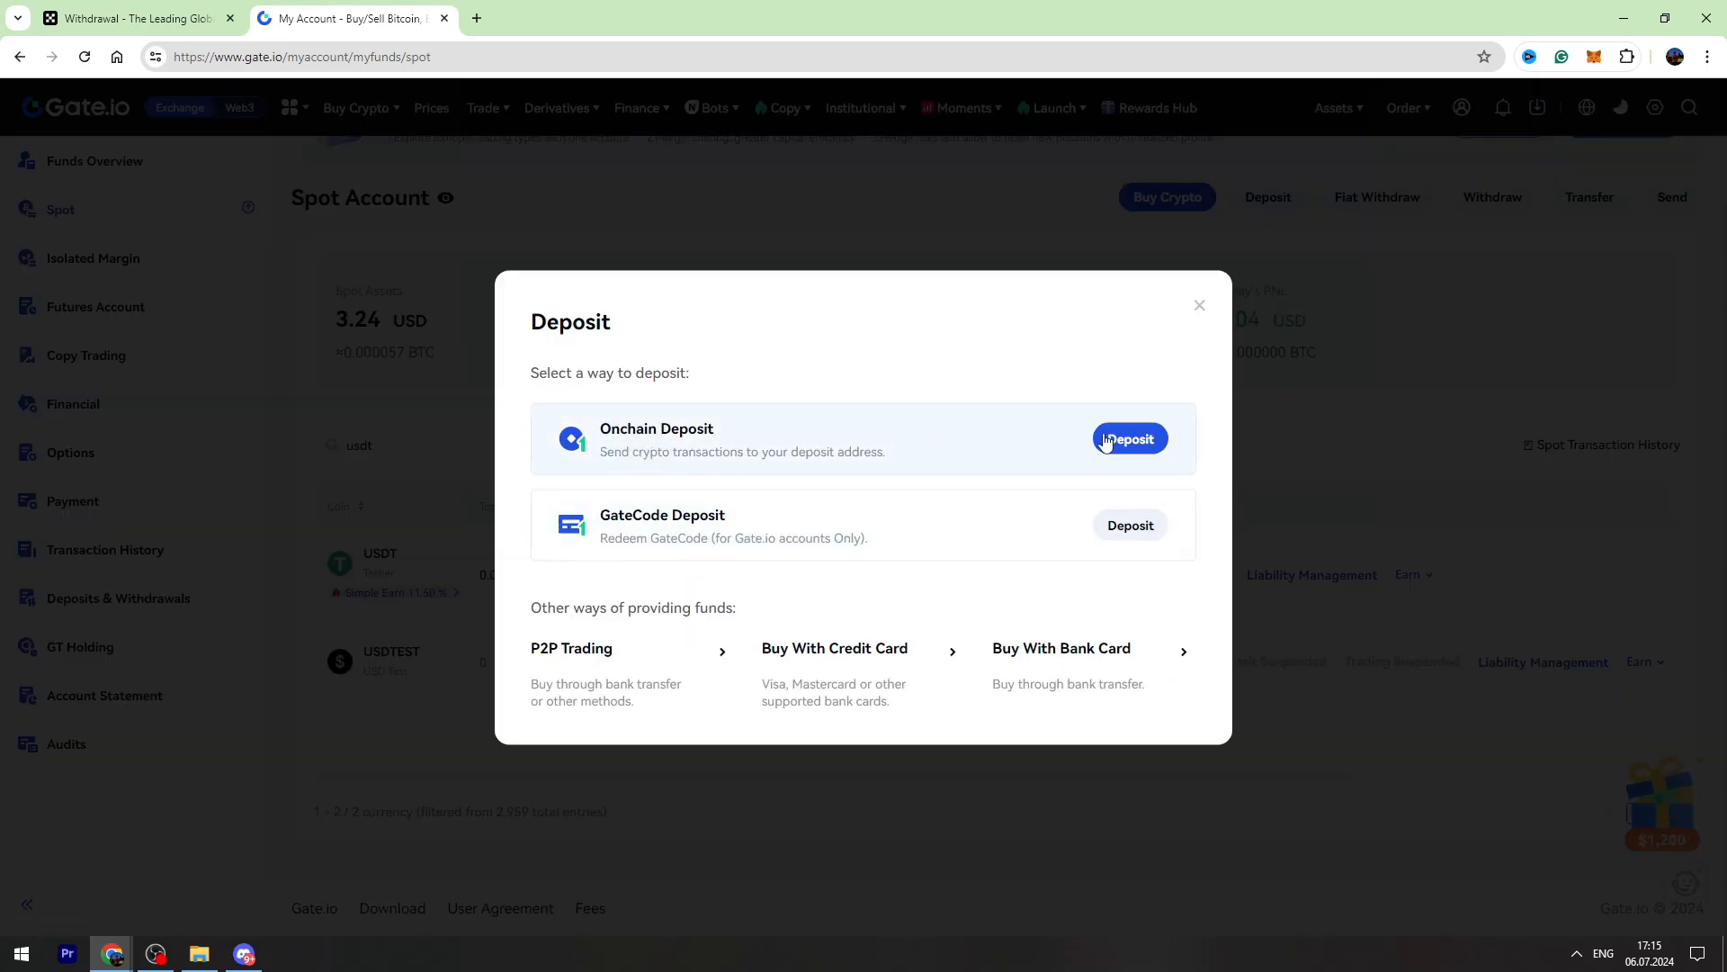
Step: Show the on-chain USDT-Tron/TRC20 deposit address and copy it
click(1128, 438)
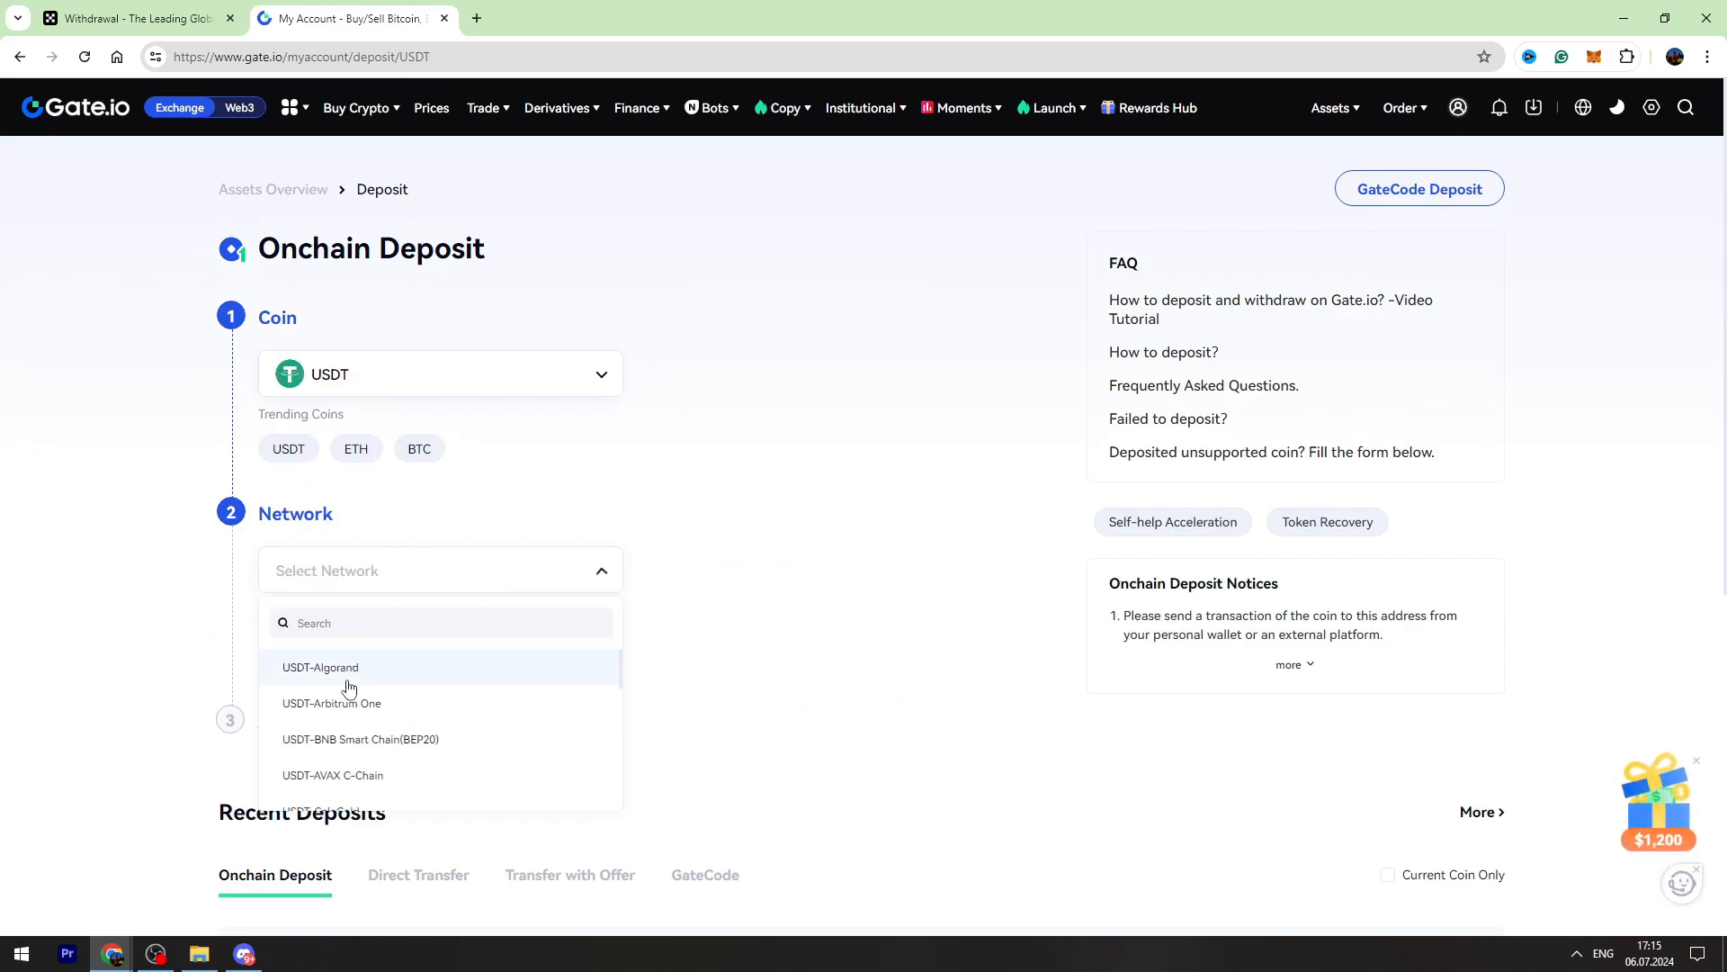
scroll(down, 3)
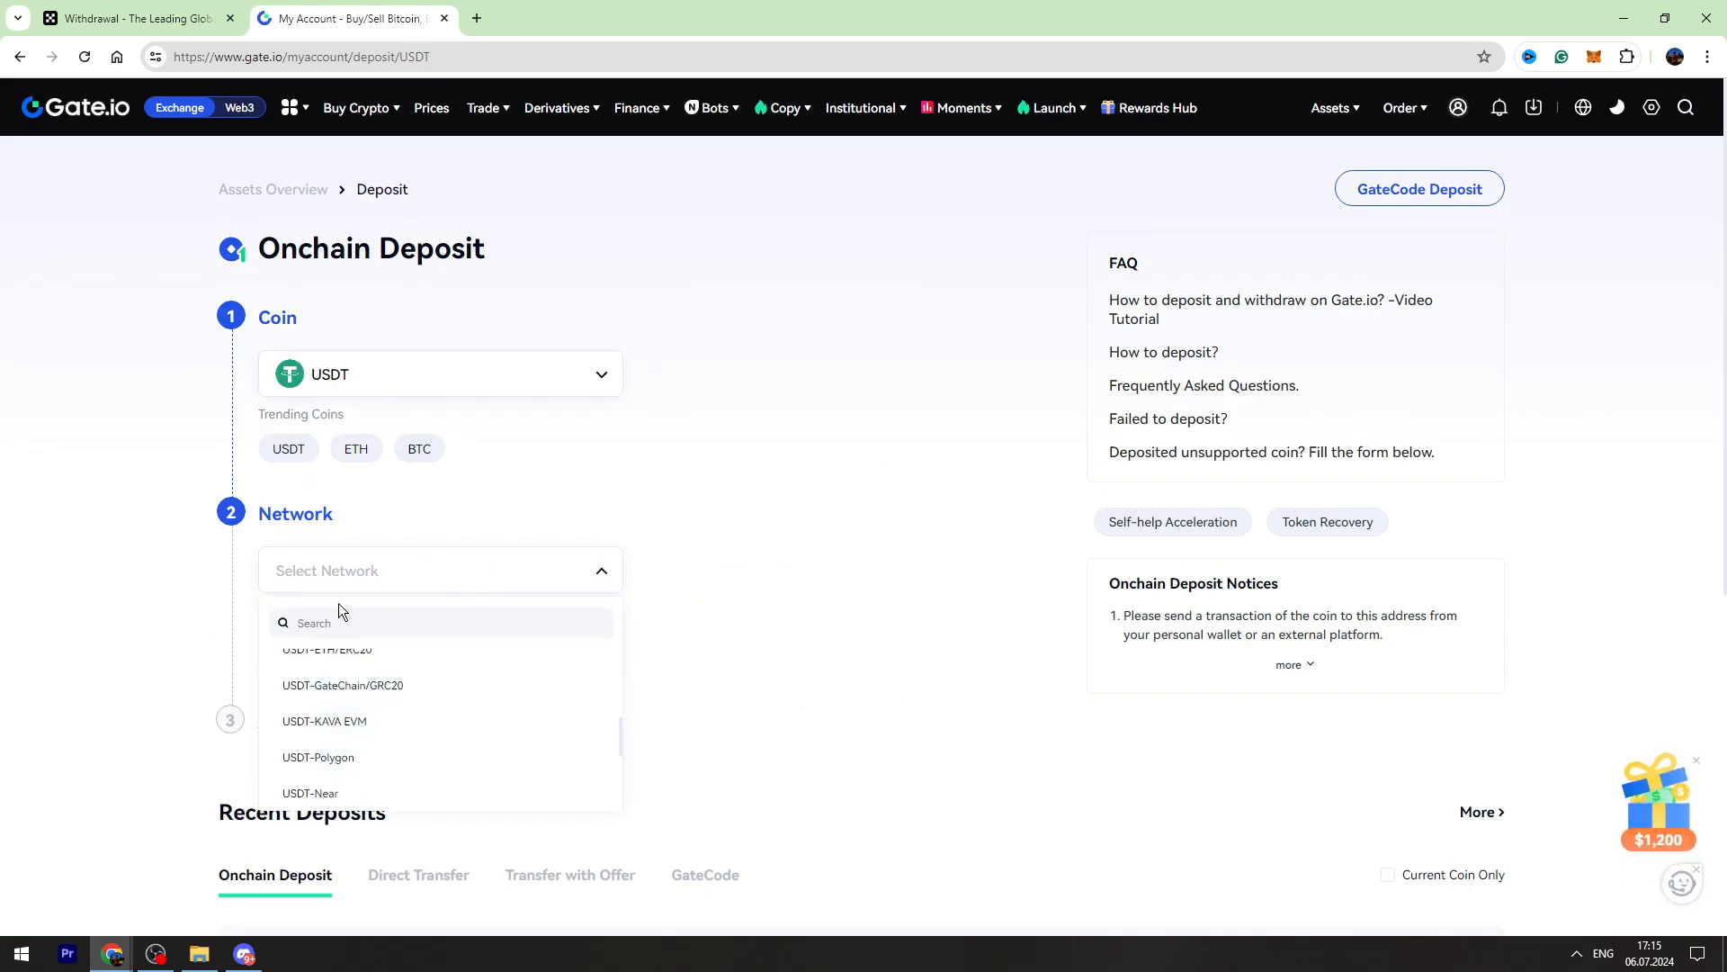
text(td)
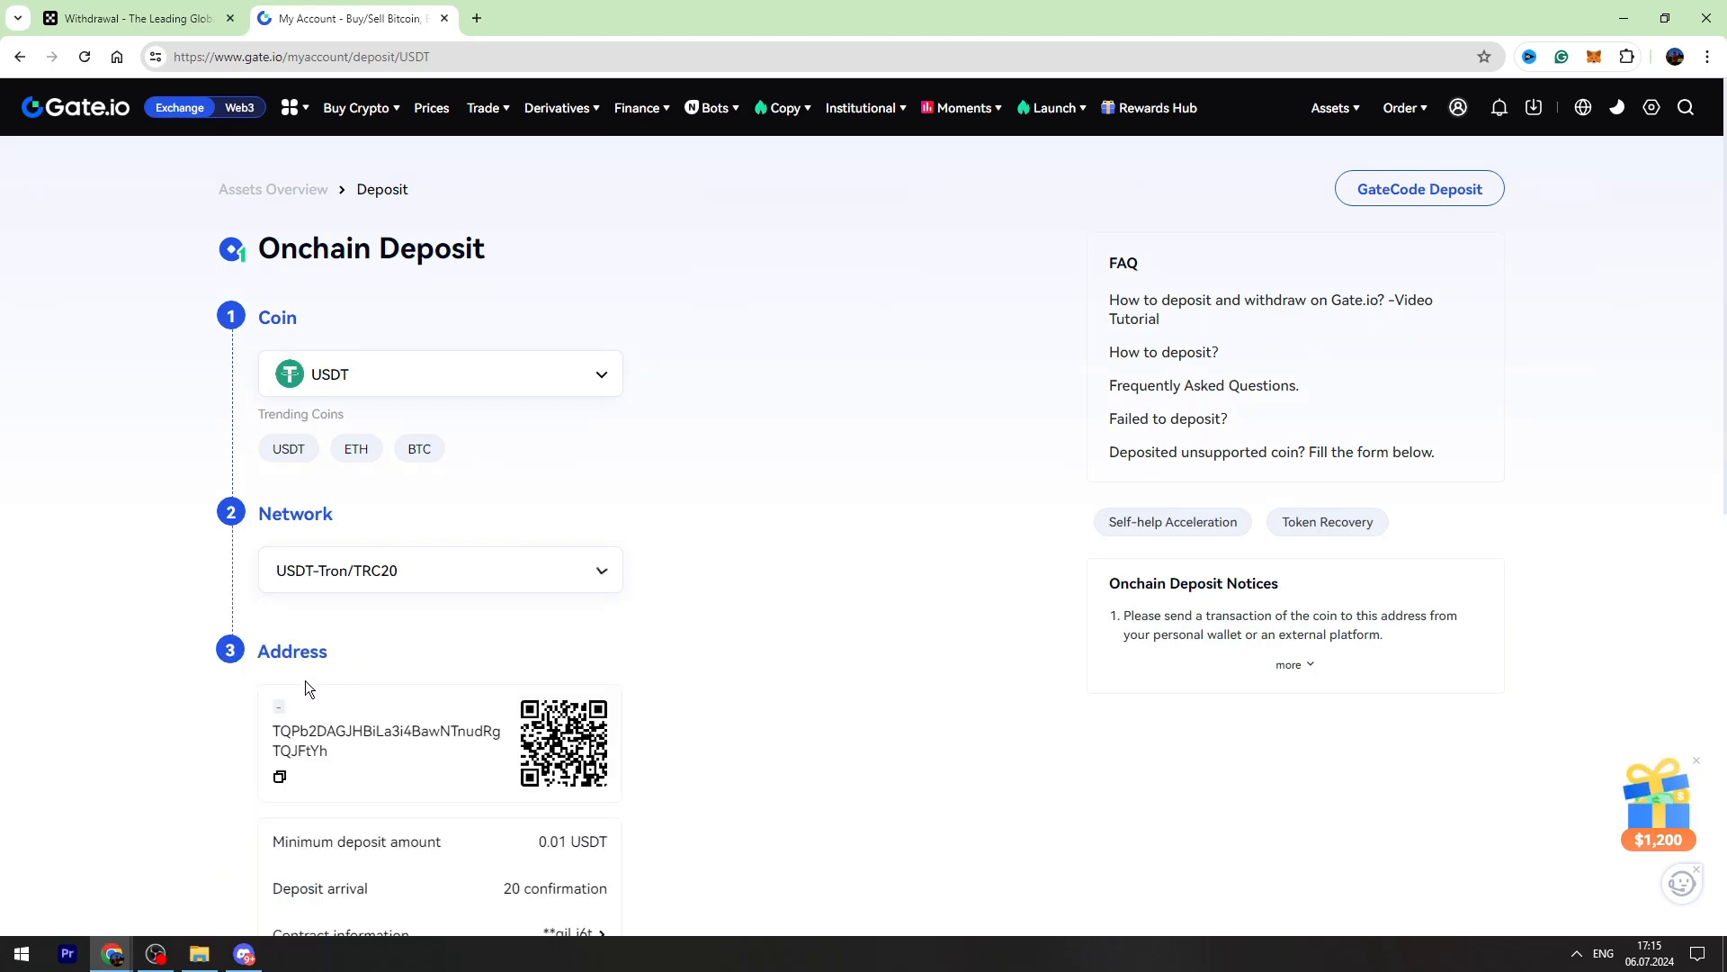
click(279, 777)
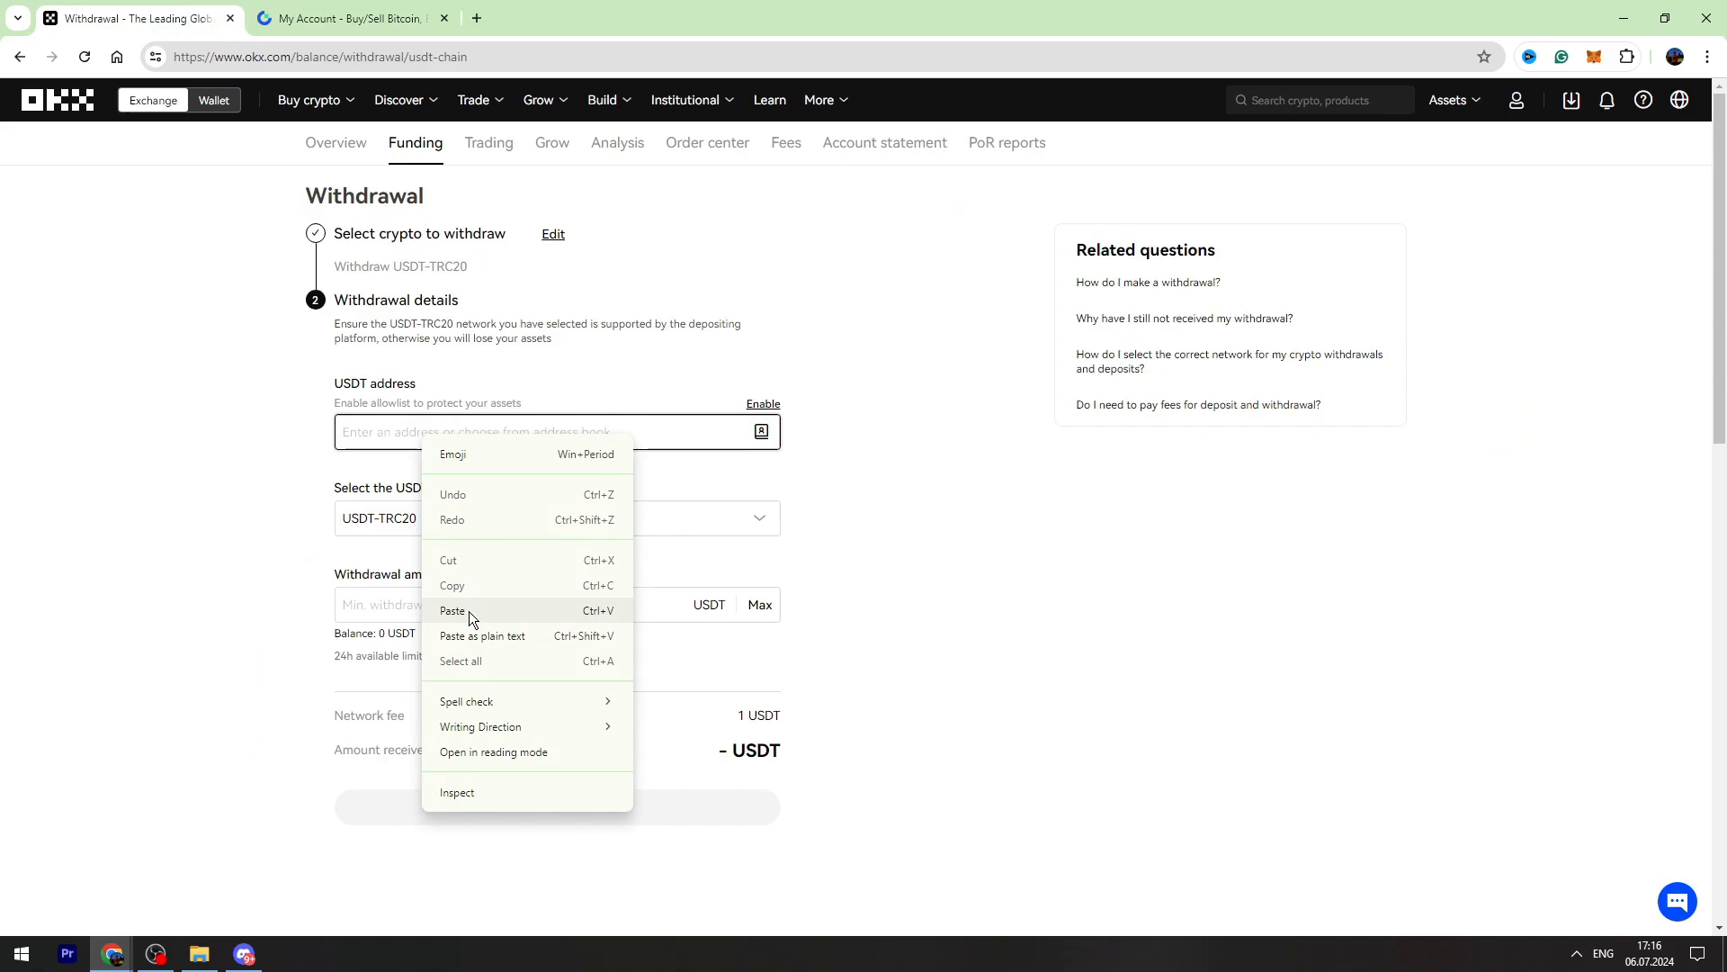
Step: Paste the Gate.io TRC20 address and enter a withdrawal amount of 10 USDT
click(451, 610)
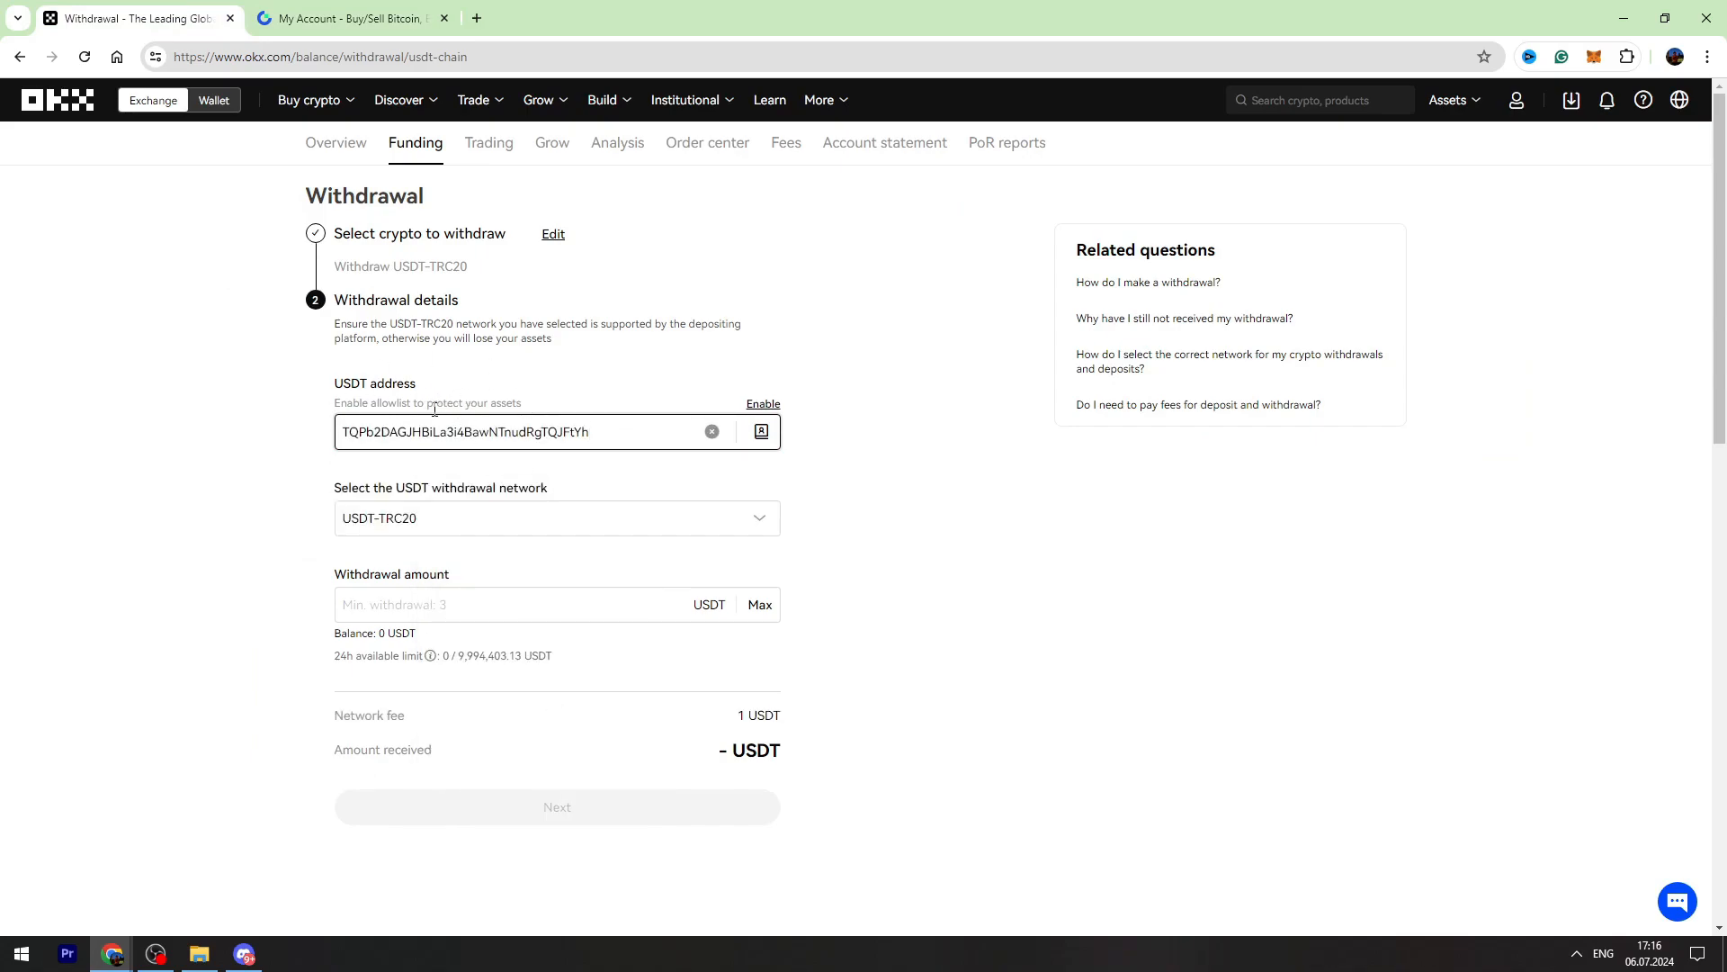
text(1)
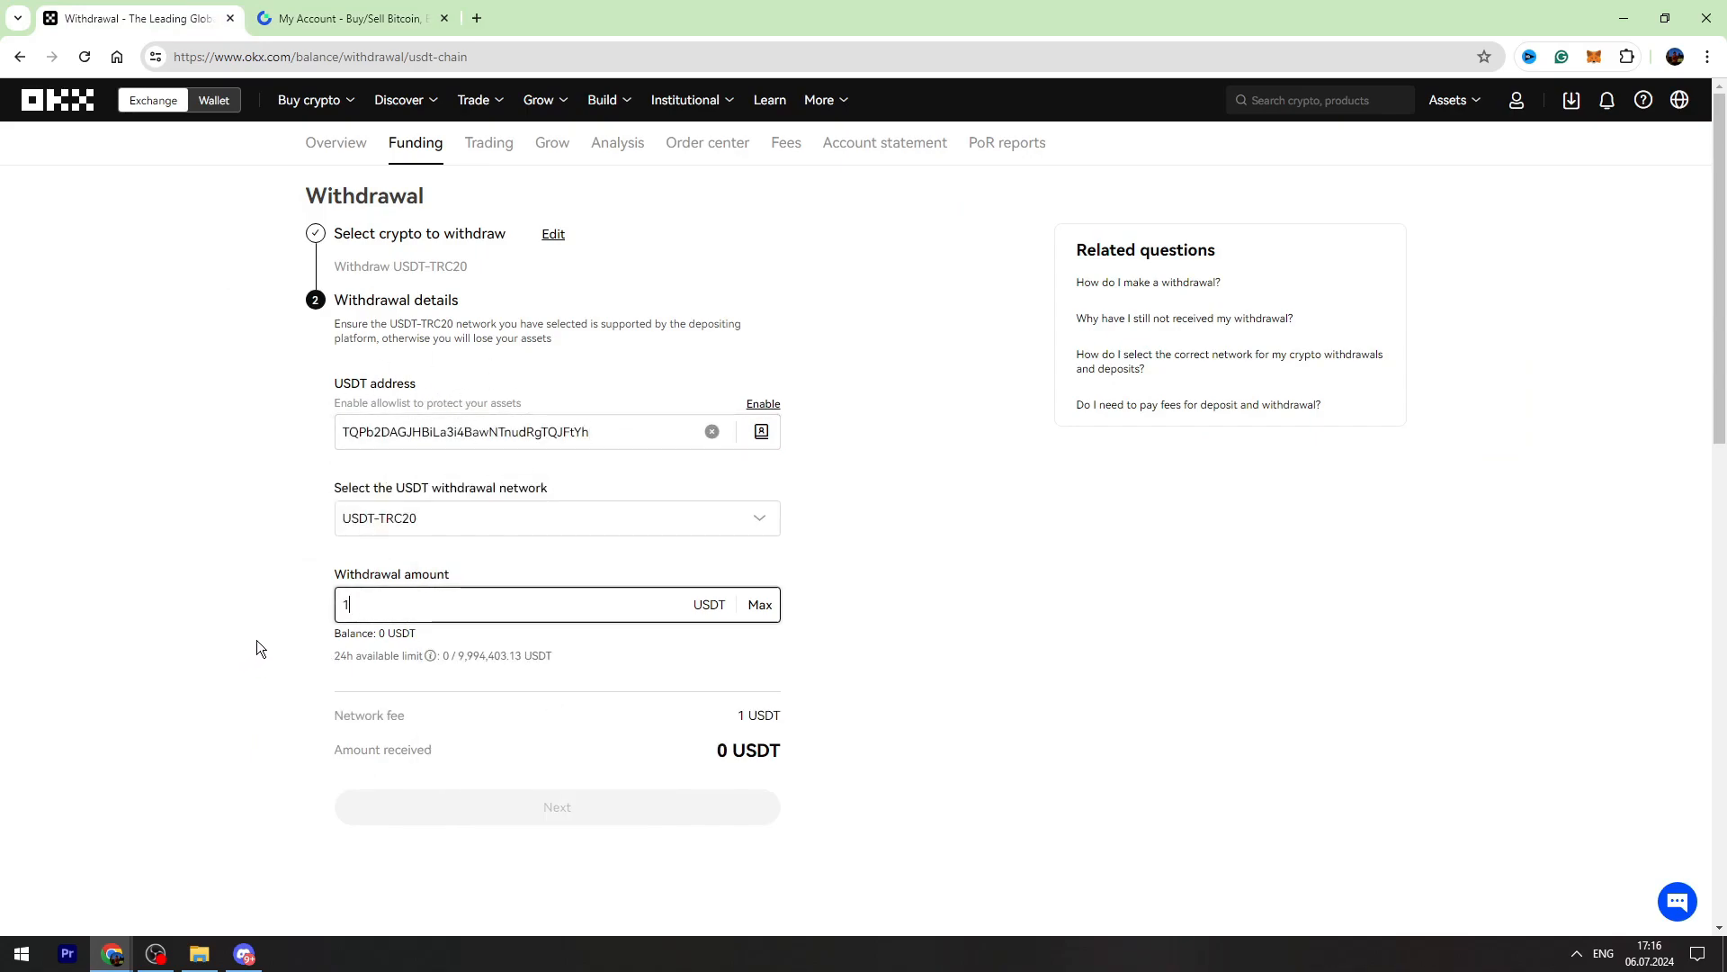
text(0)
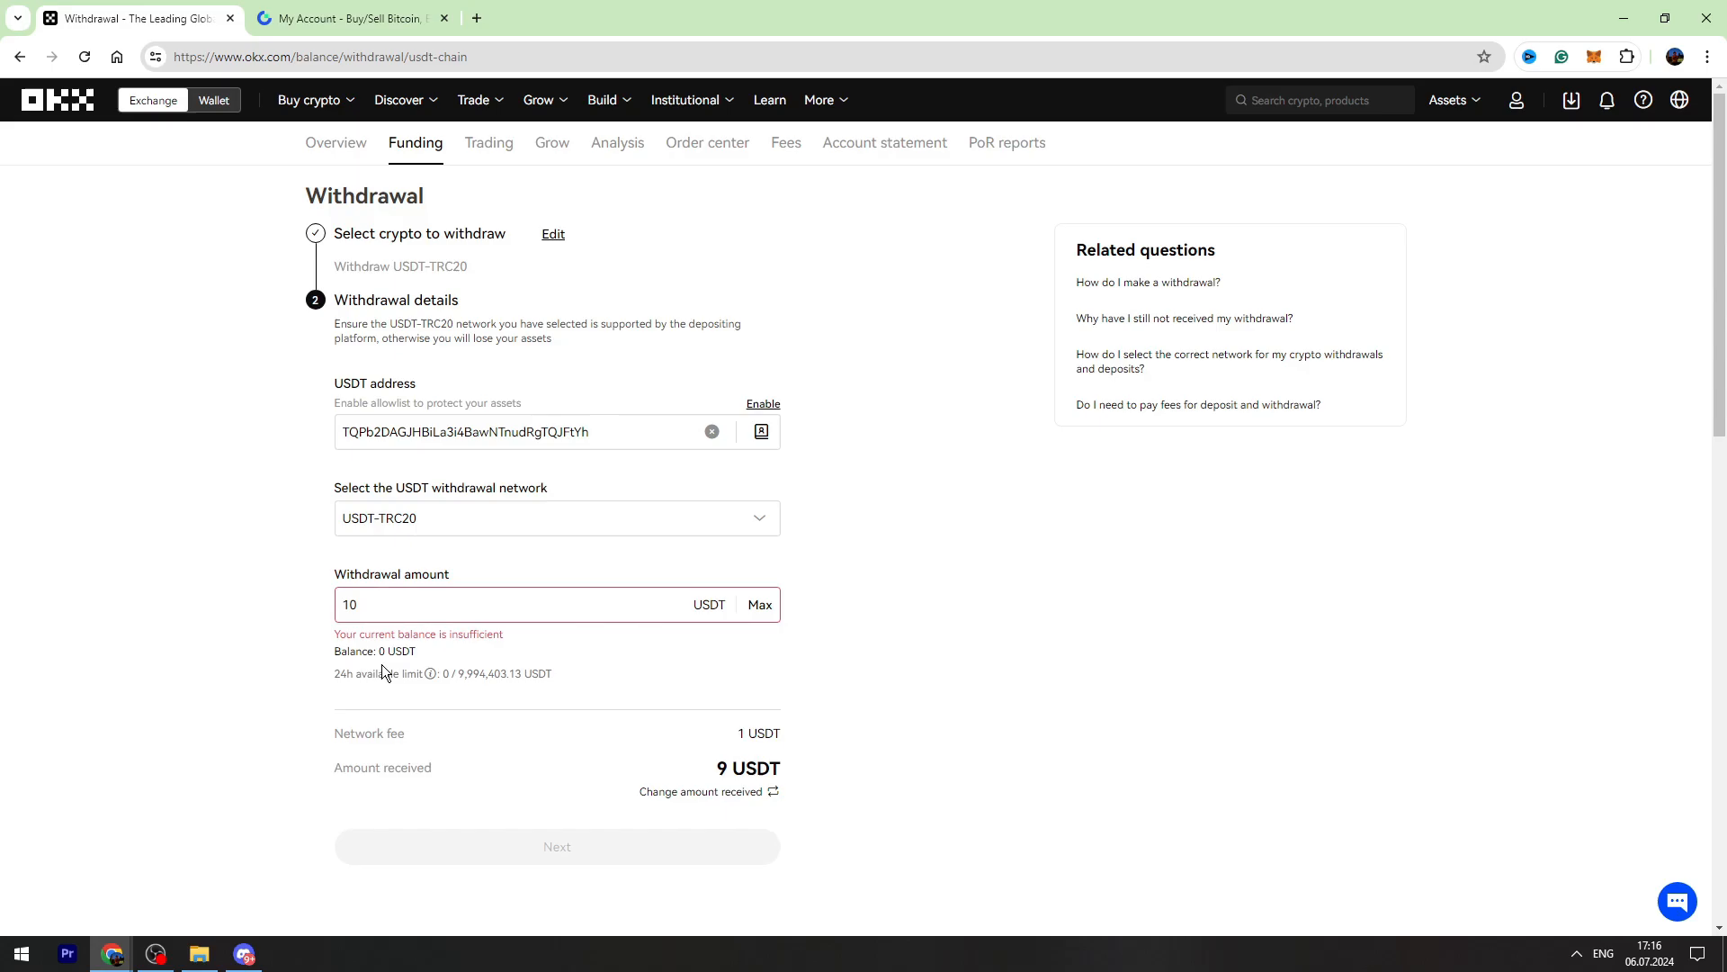
scroll(down, 3)
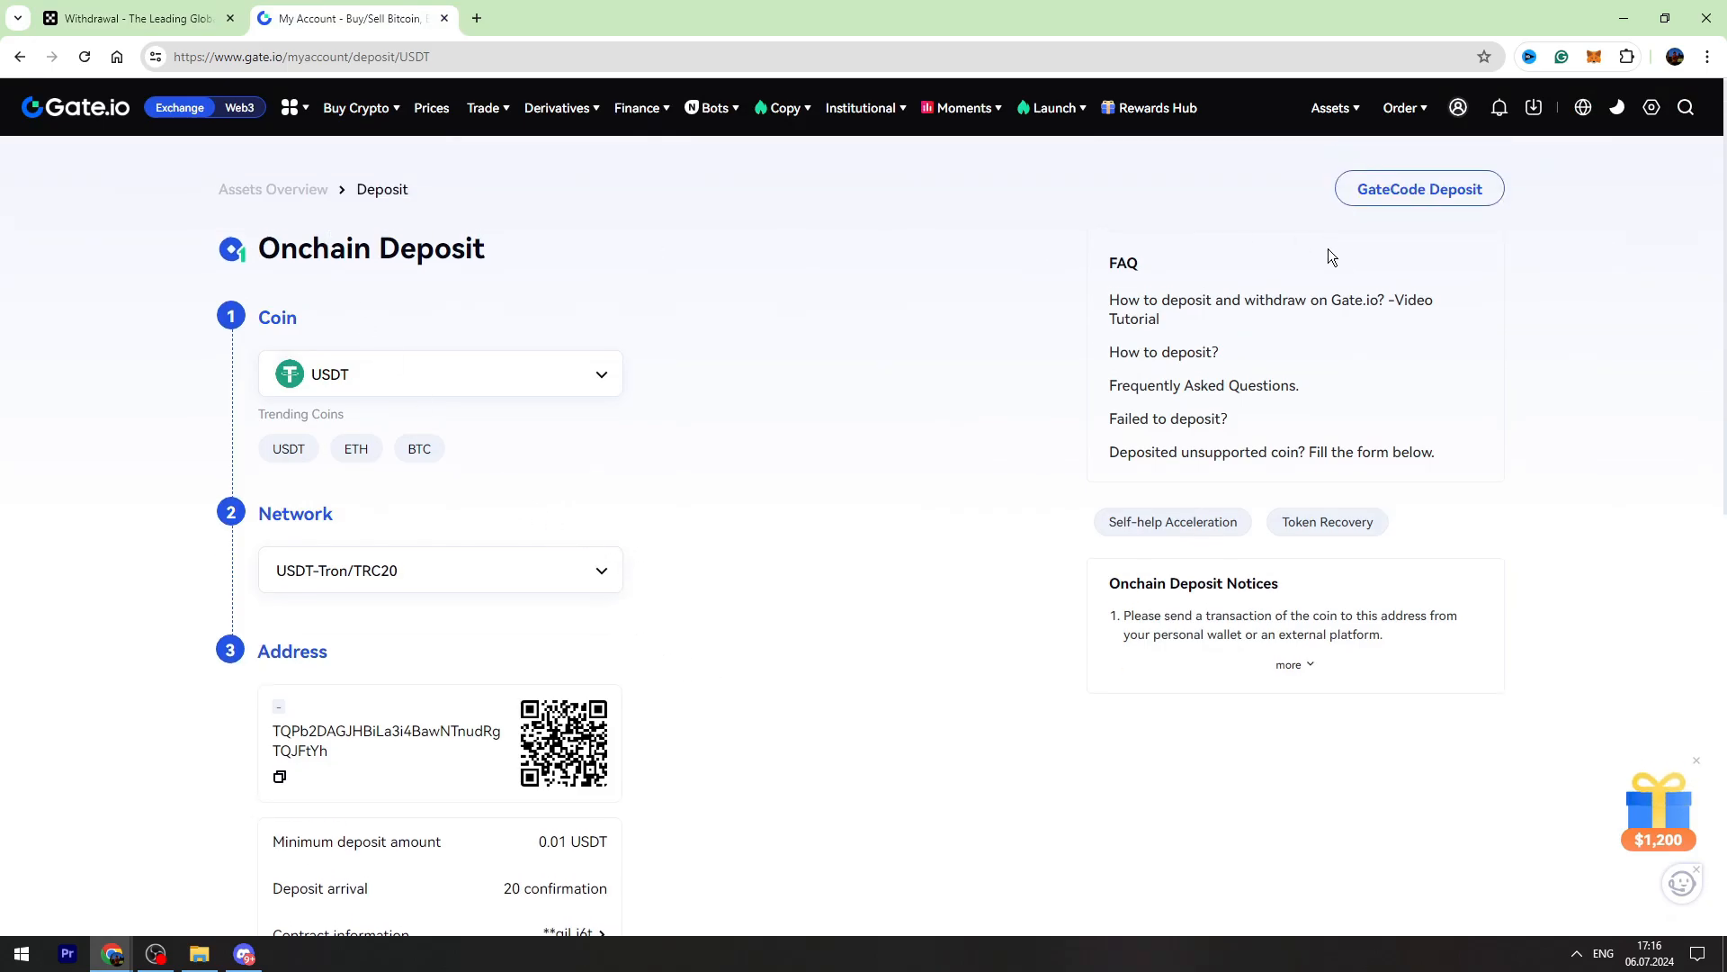
Step: Return to the Gate.io Spot account page via the Assets menu
click(1330, 107)
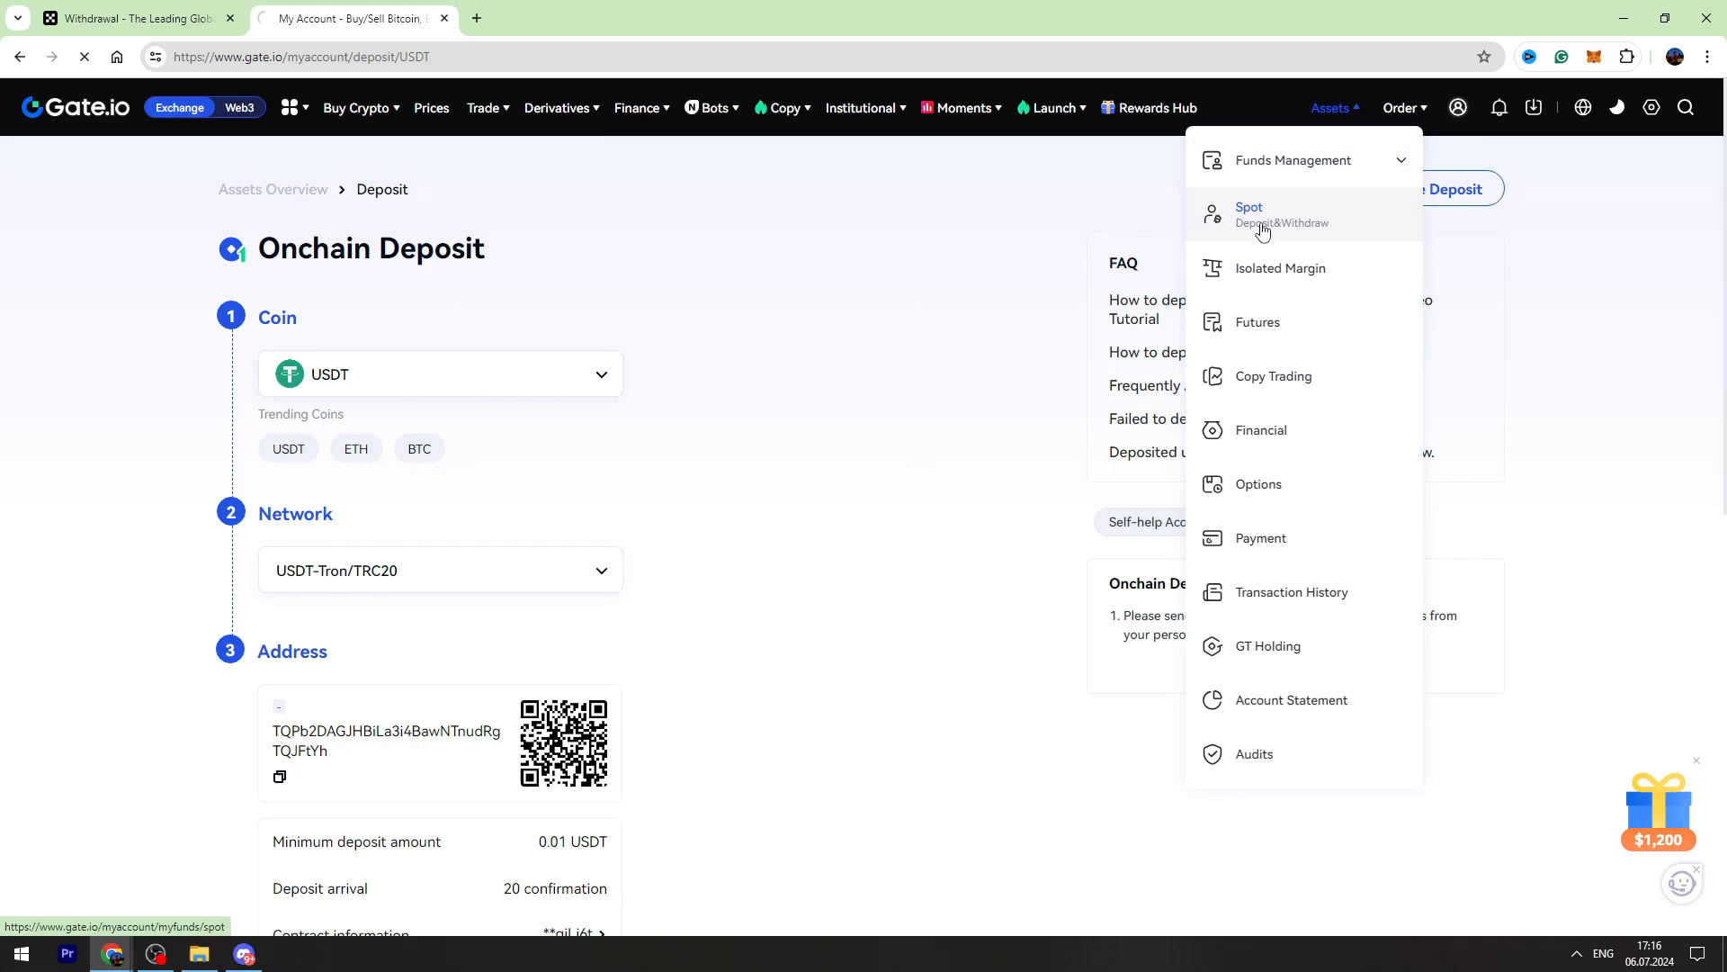
click(1249, 214)
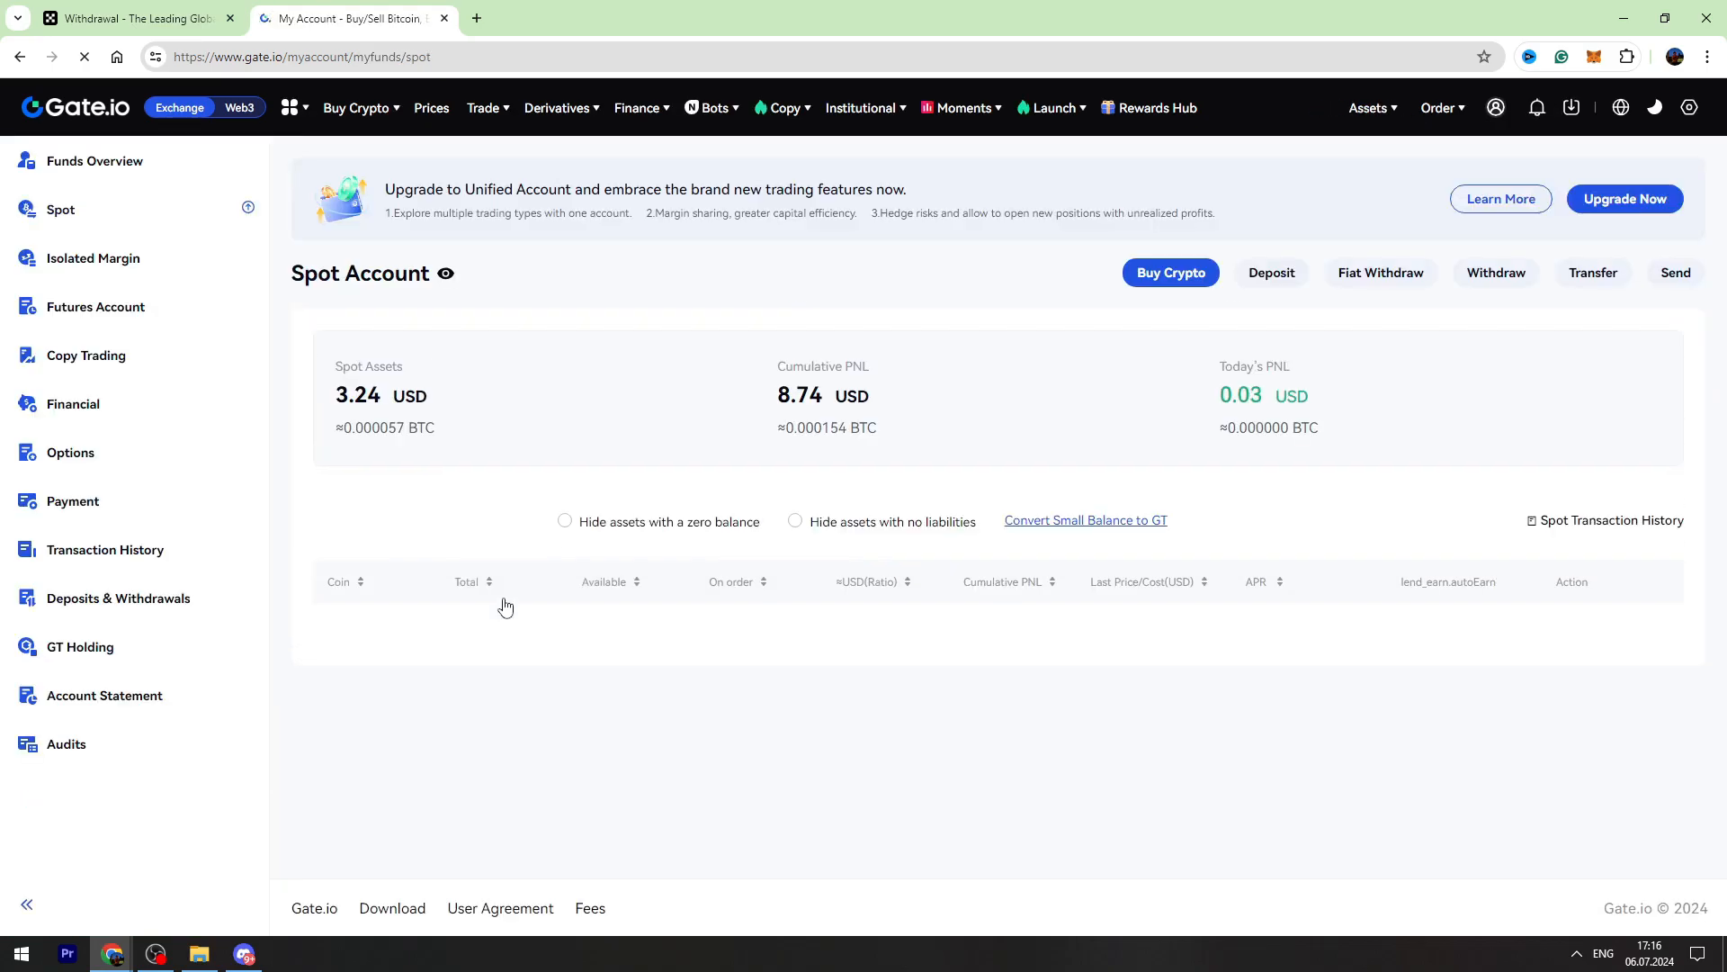